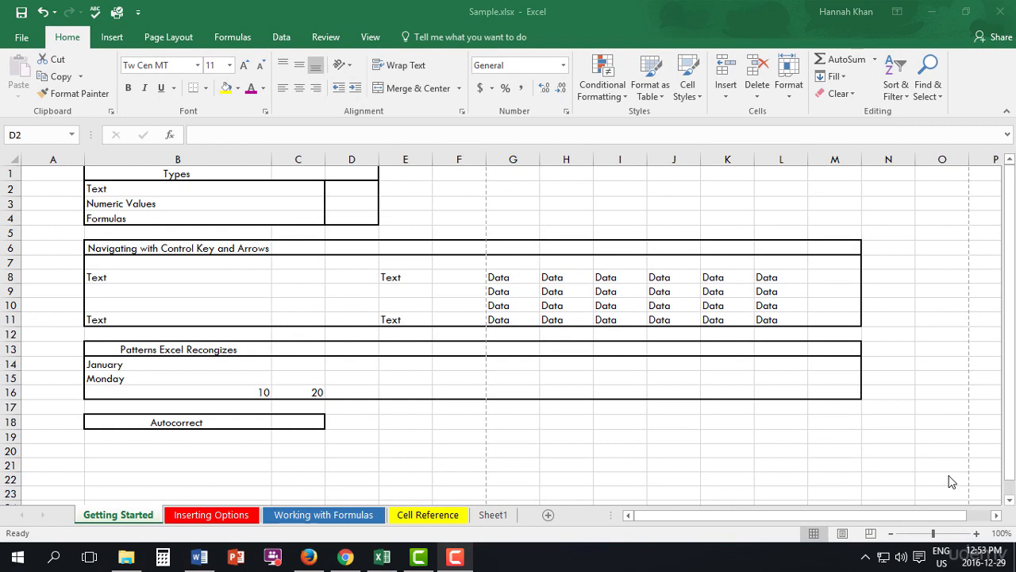
mouse_move(24, 524)
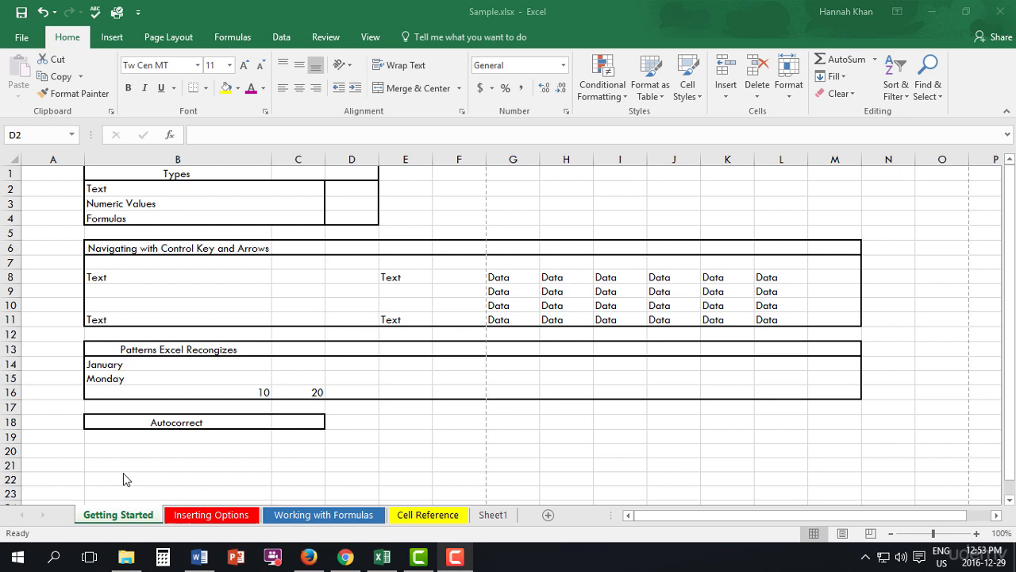
mouse_move(101, 233)
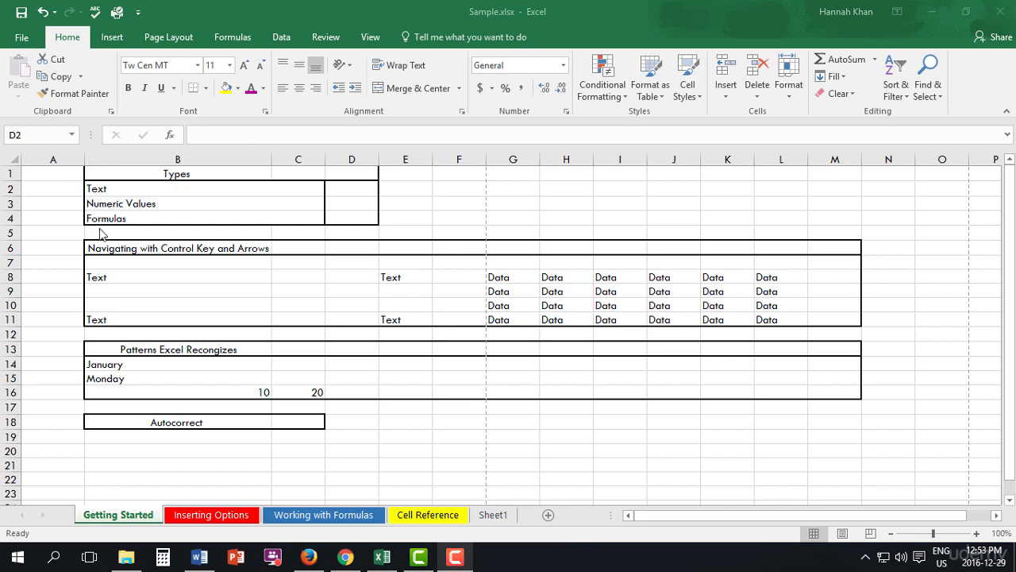
mouse_move(203, 181)
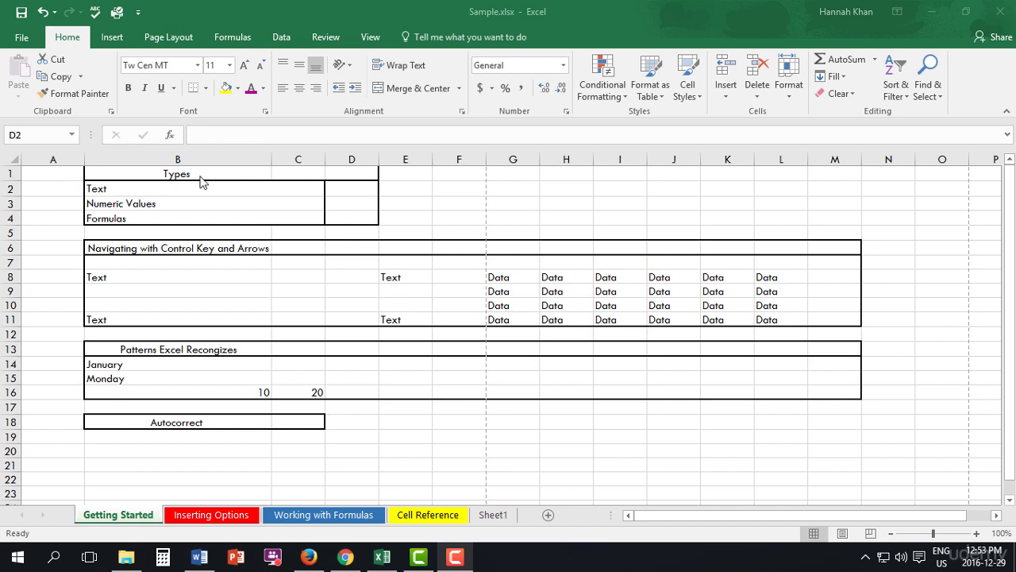
mouse_move(109, 197)
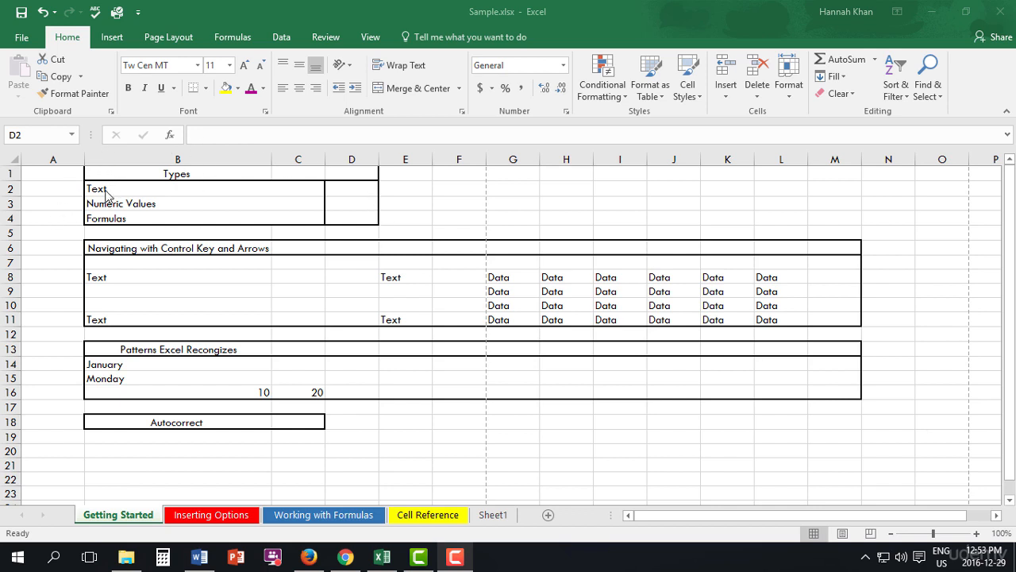
mouse_move(123, 224)
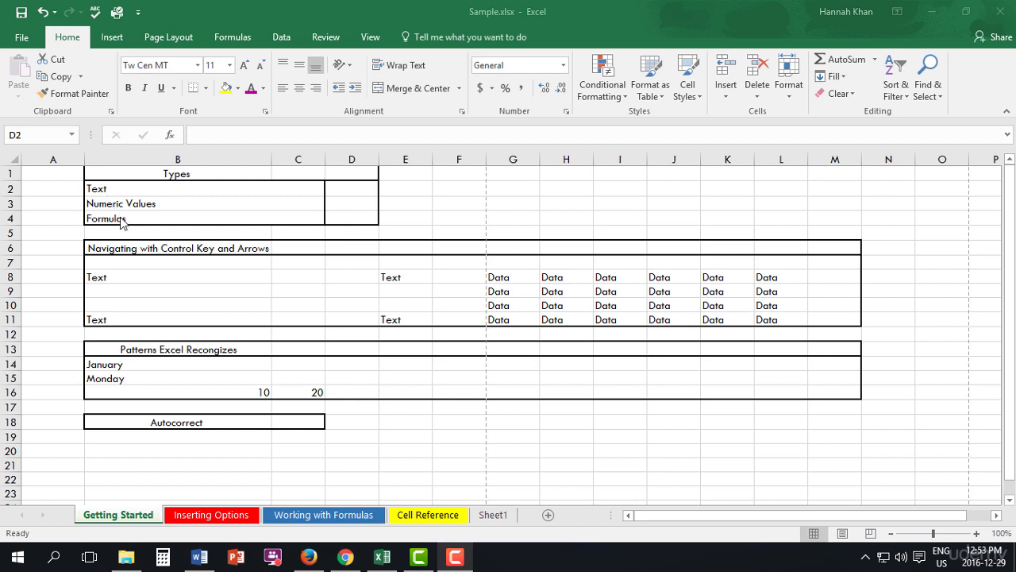
mouse_move(123, 227)
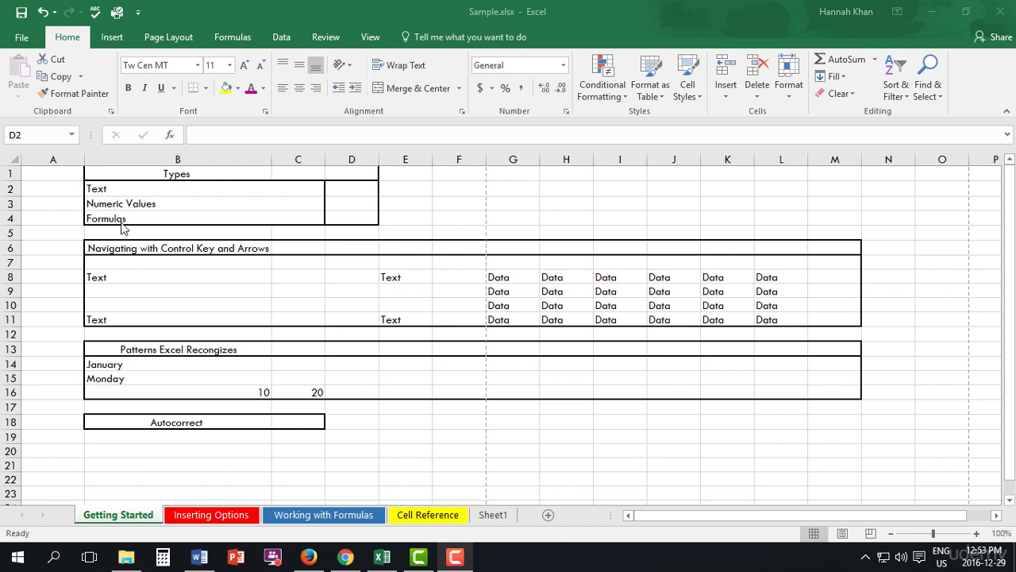
mouse_move(333, 192)
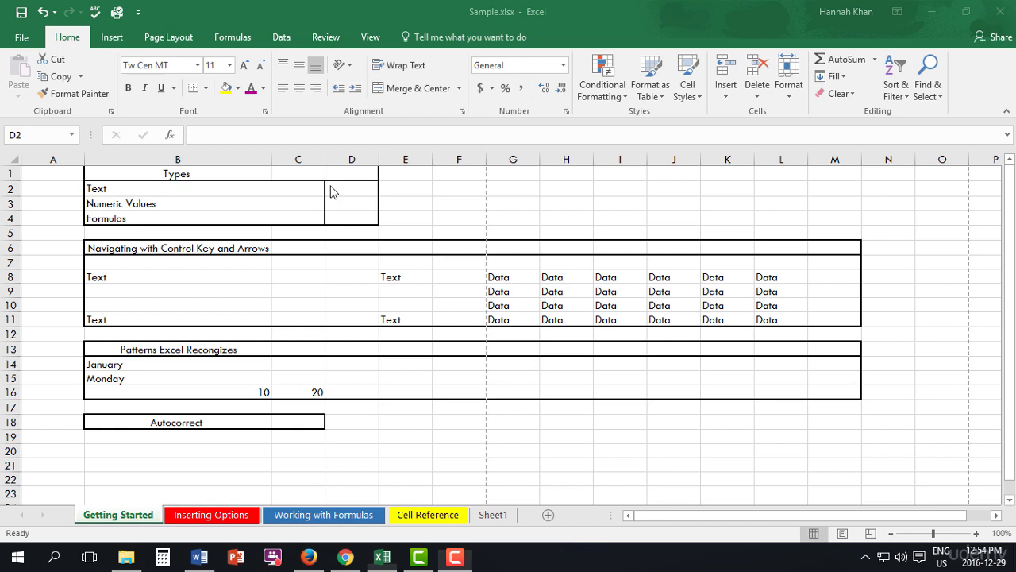
Step: Type the heading 'Examples' in cell D2 beside Text, correcting its ending
left_click(352, 188)
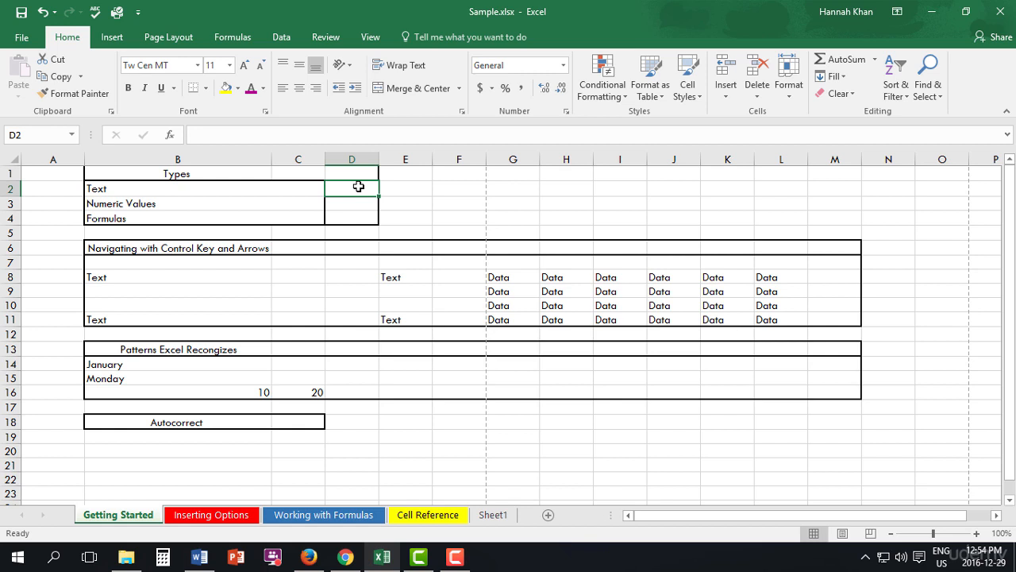
type("Examples")
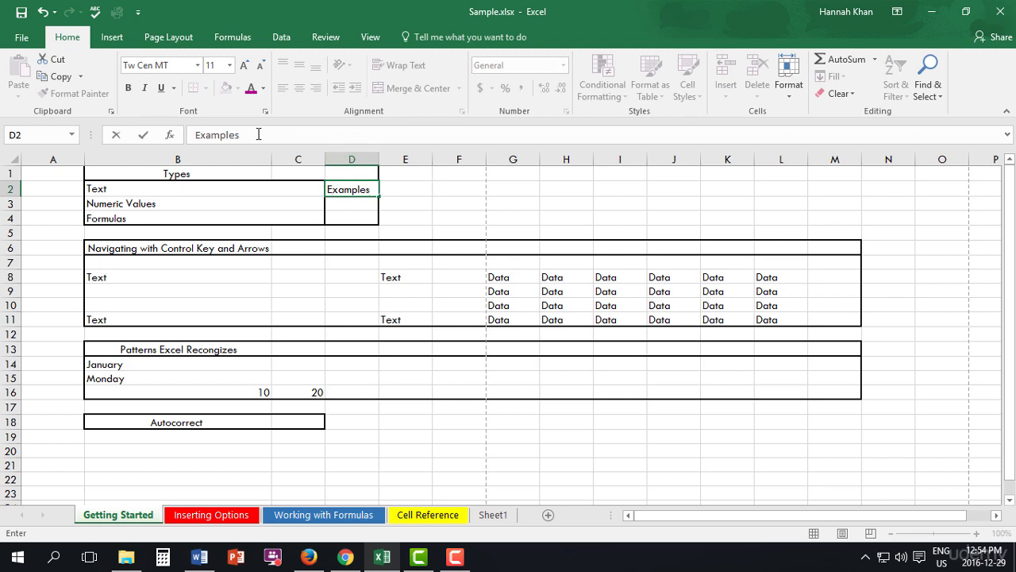
key("BackSpace")
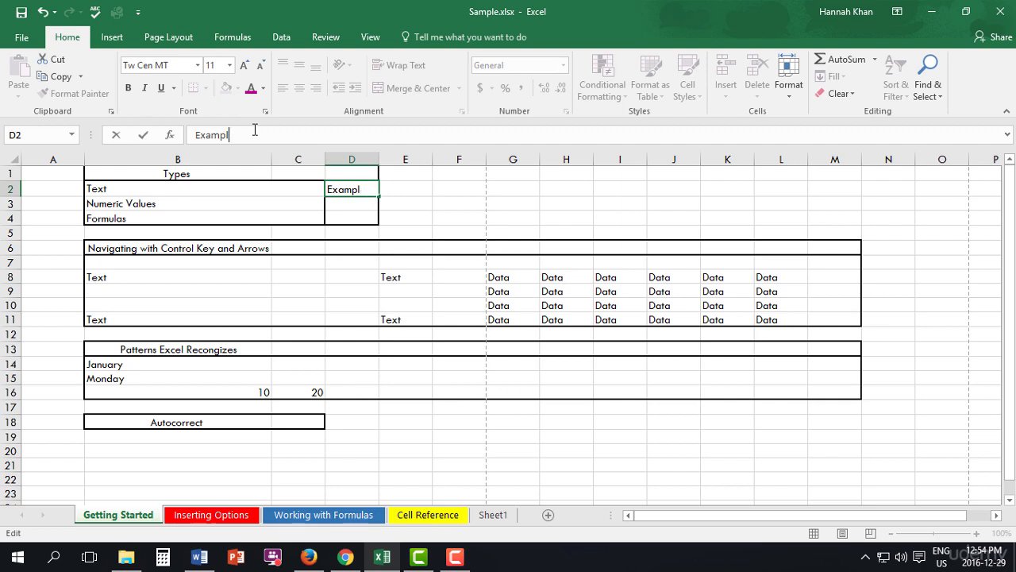
type("es")
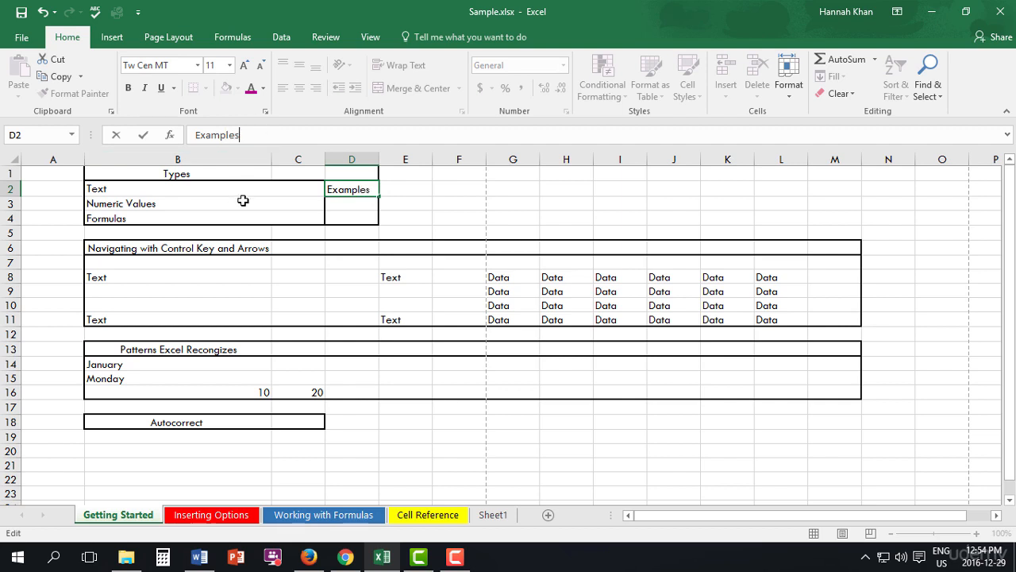
mouse_move(337, 208)
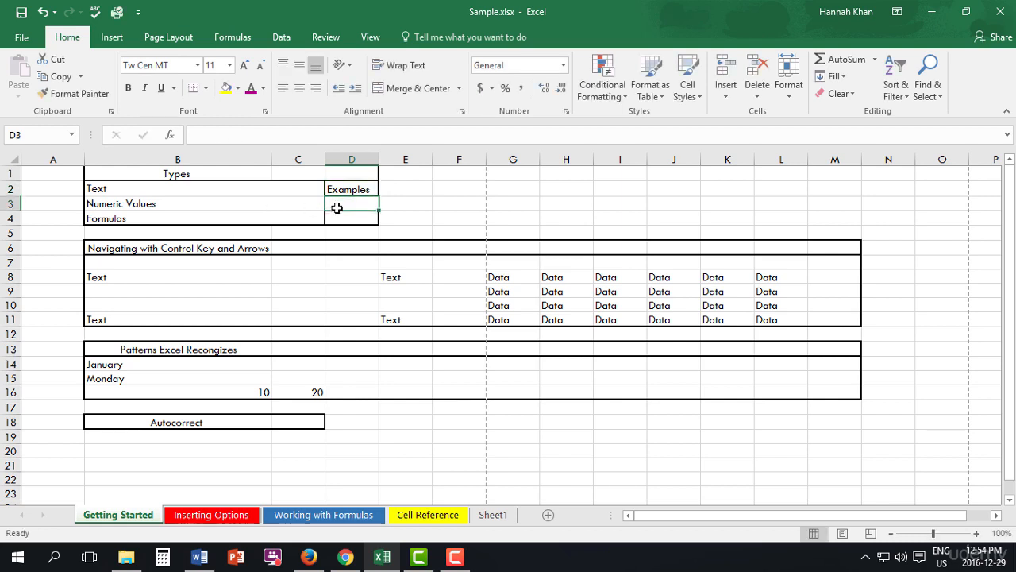
Step: Enter 102456 in D3 beside Numeric Values, correcting the mistyped number
type("1245628")
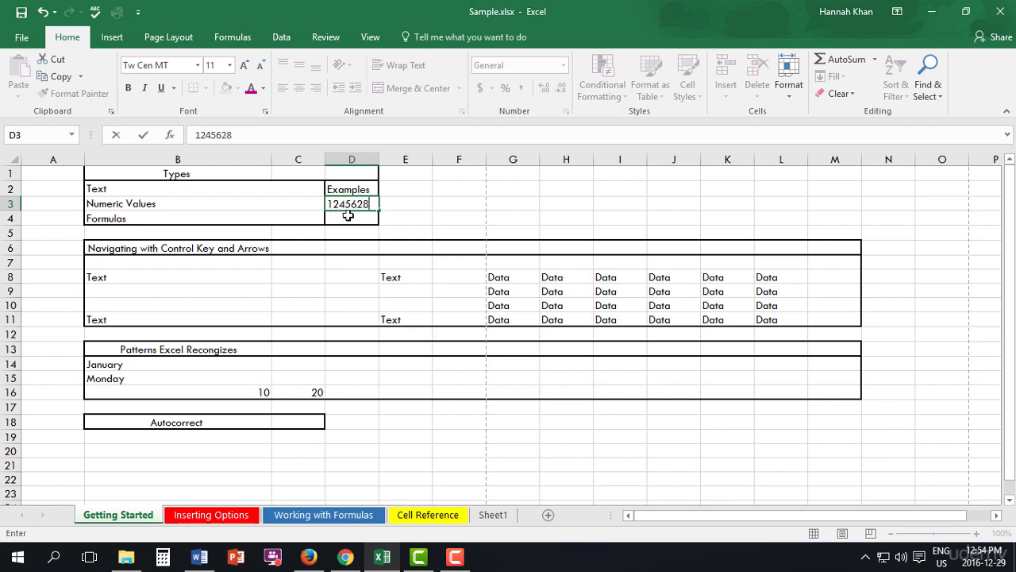
double_click(351, 204)
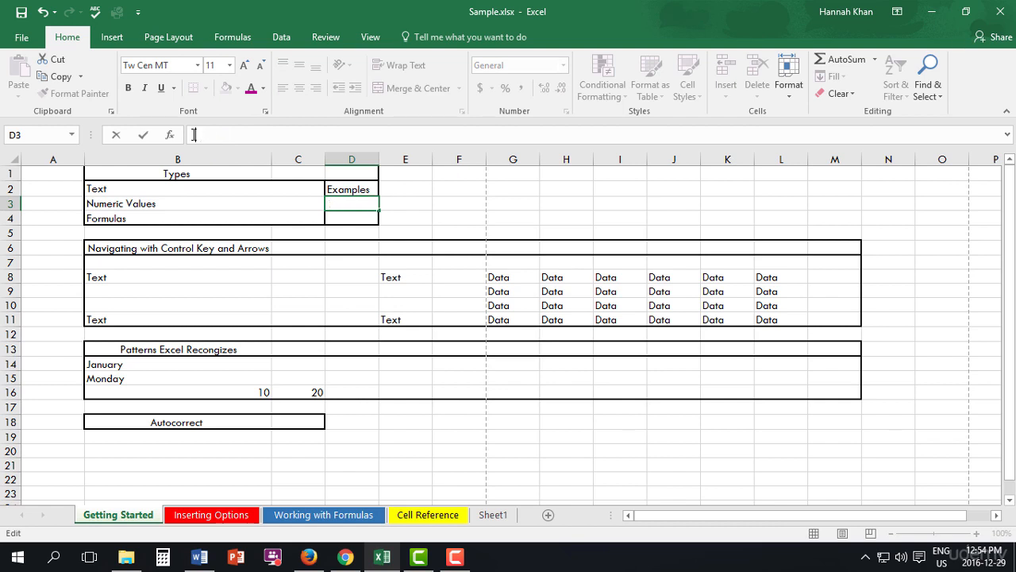
type("102456")
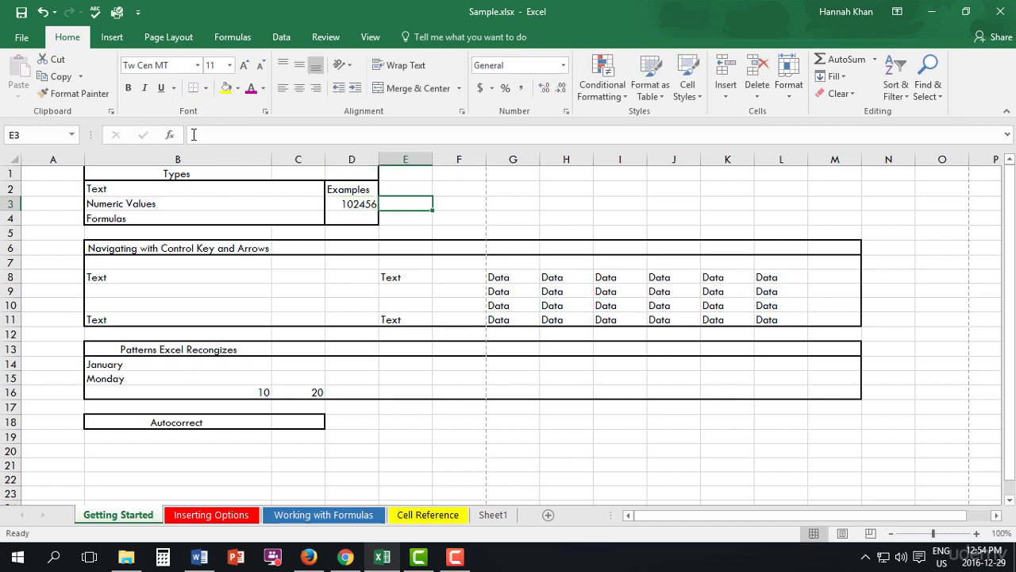
left_click(351, 218)
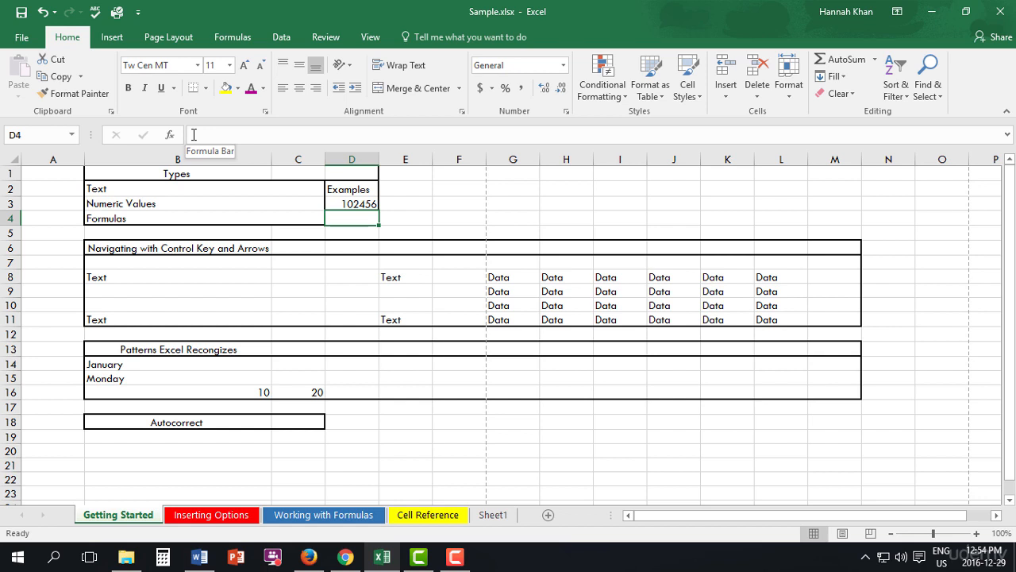
Step: Enter the formula =4+5 in D4 and fix its contents so it shows 9
type("=")
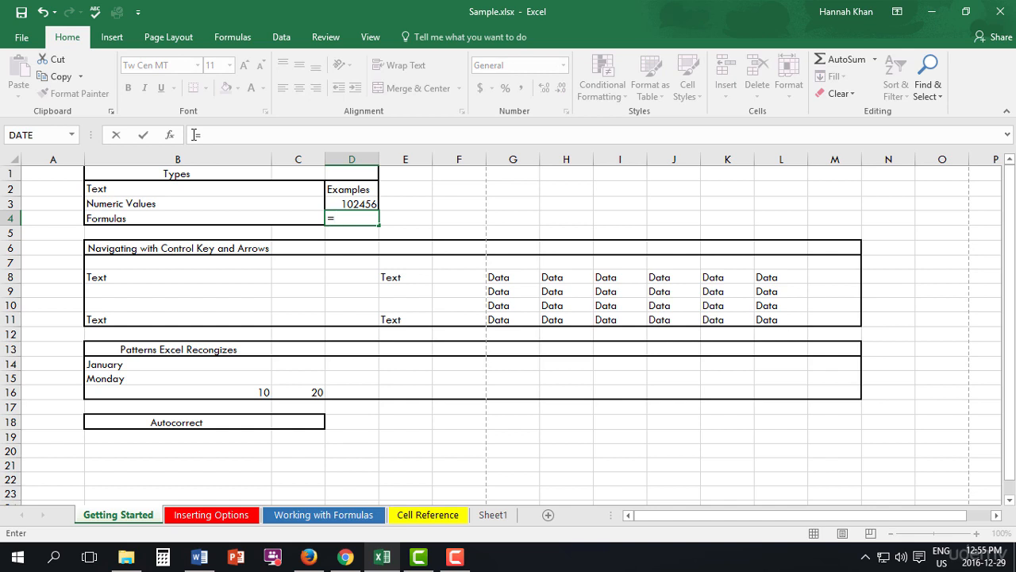
type("4")
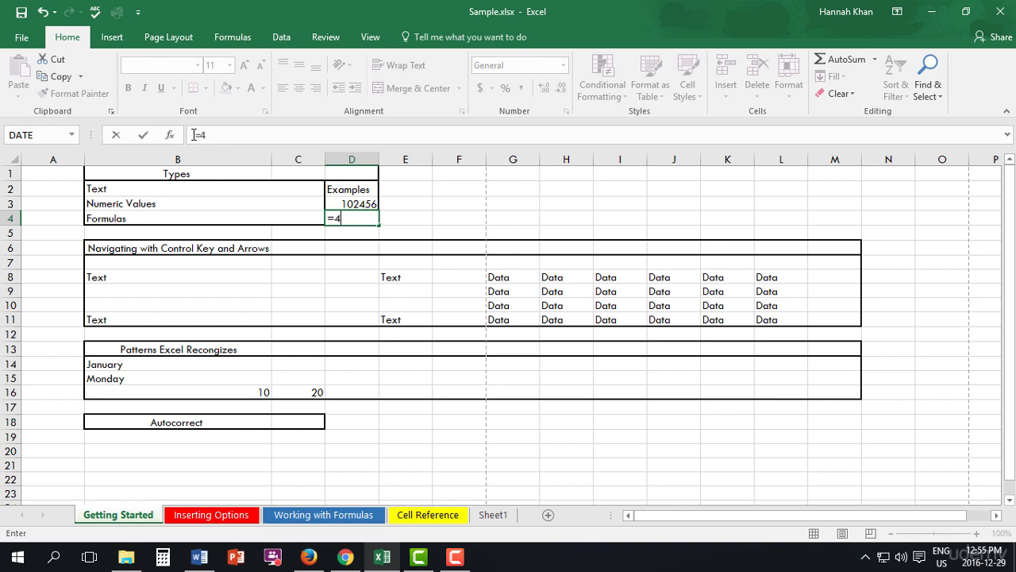
type("+")
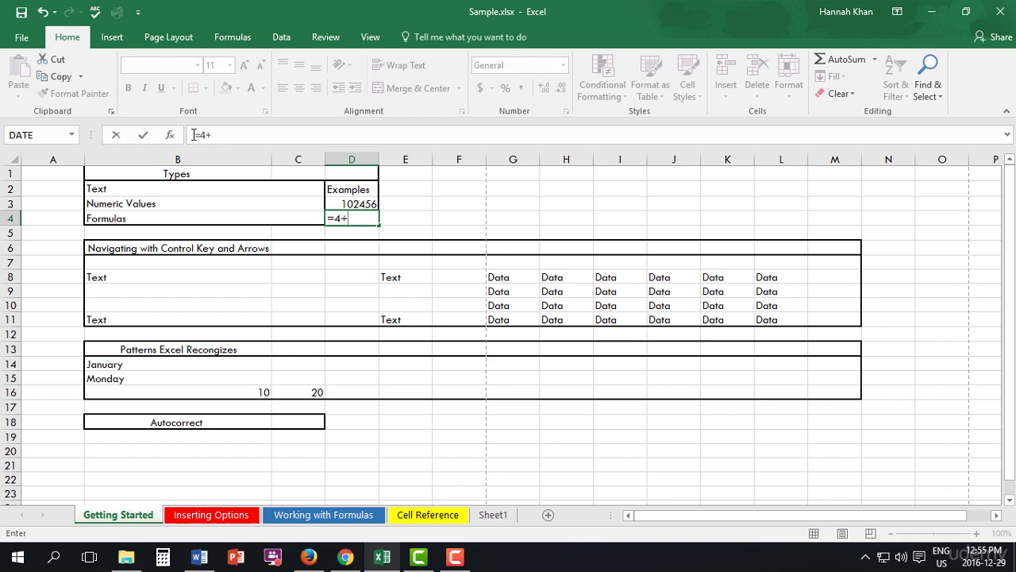
type("5")
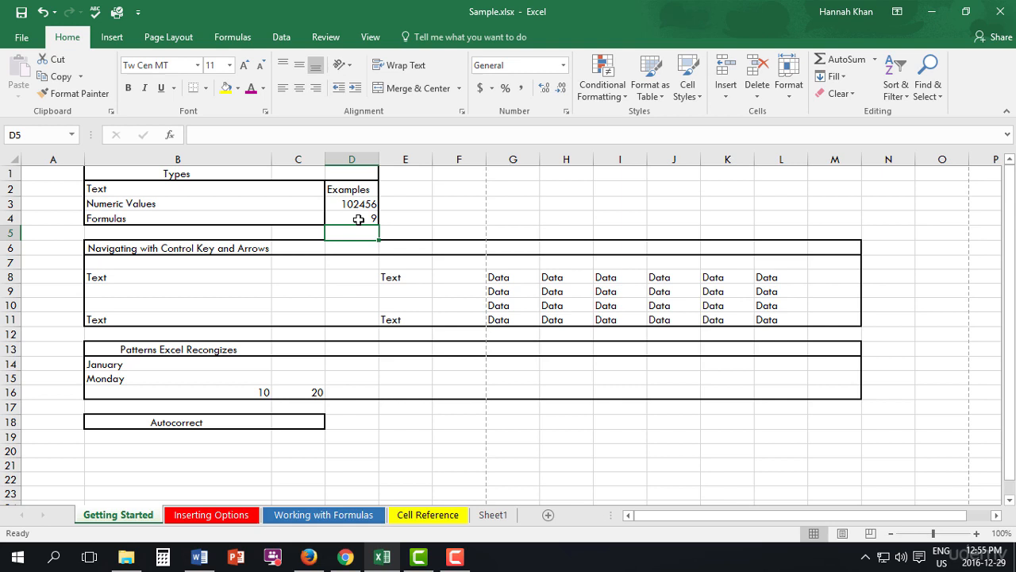
left_click(352, 219)
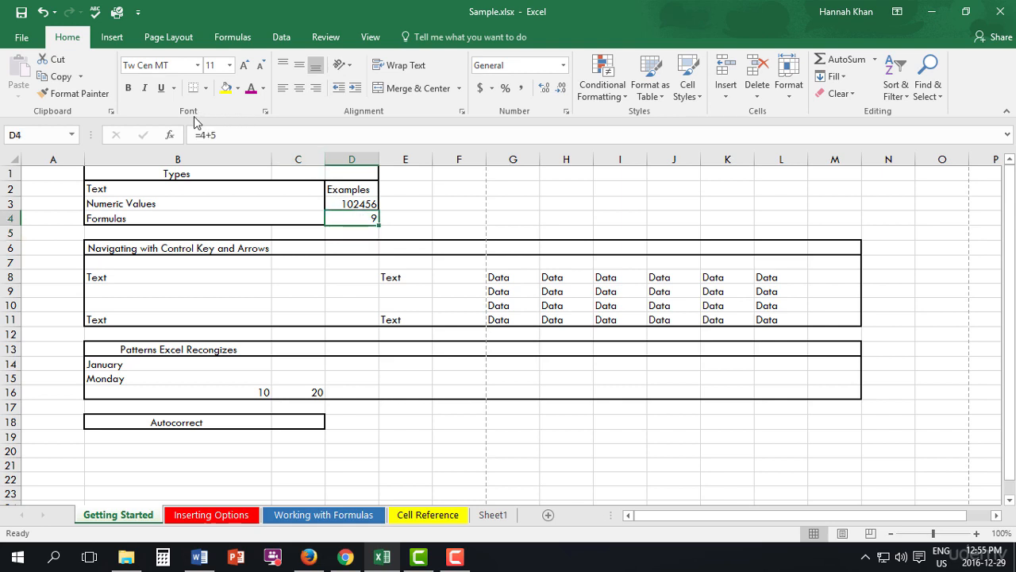
double_click(352, 219)
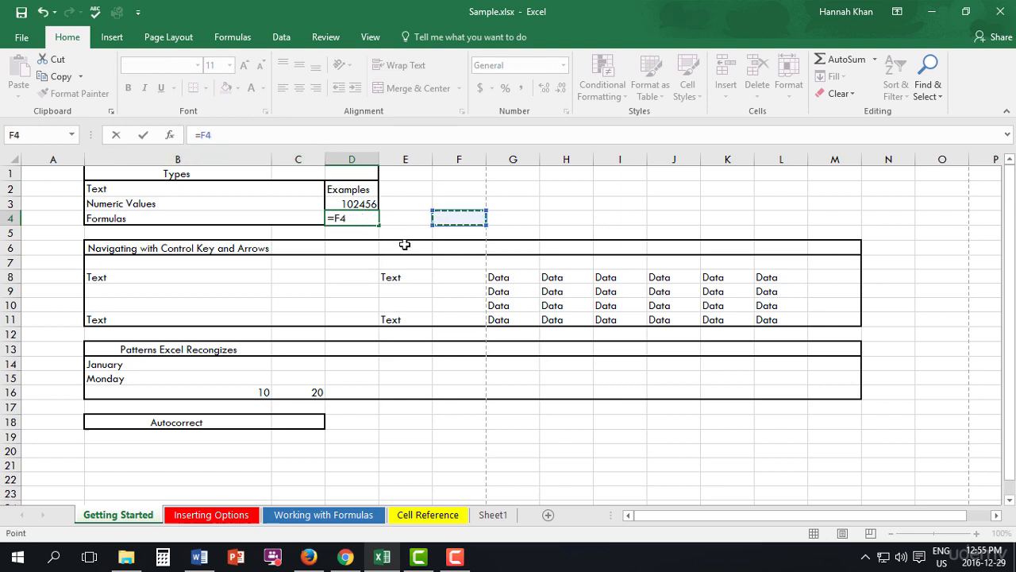
double_click(351, 217)
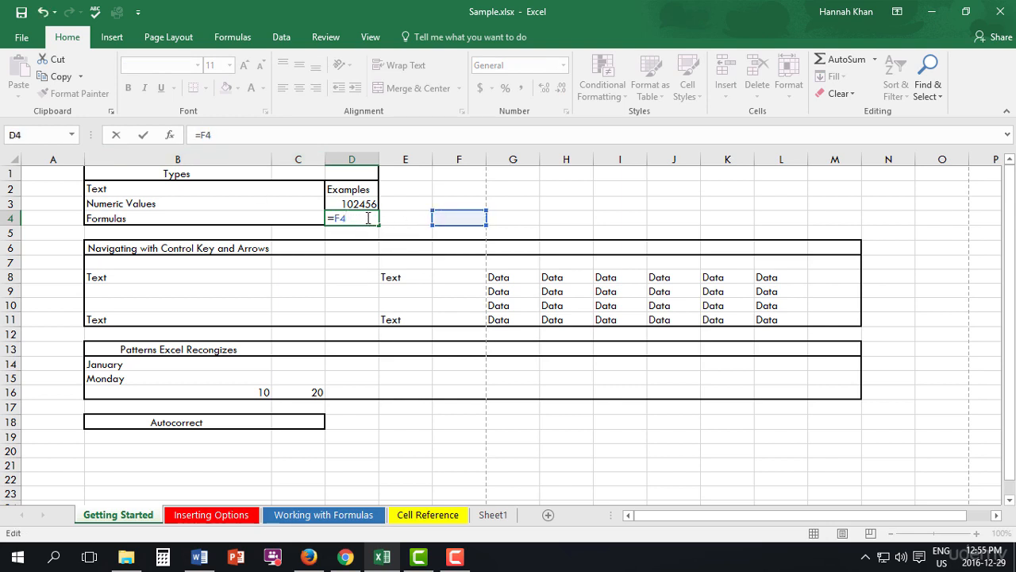
key("Backspace")
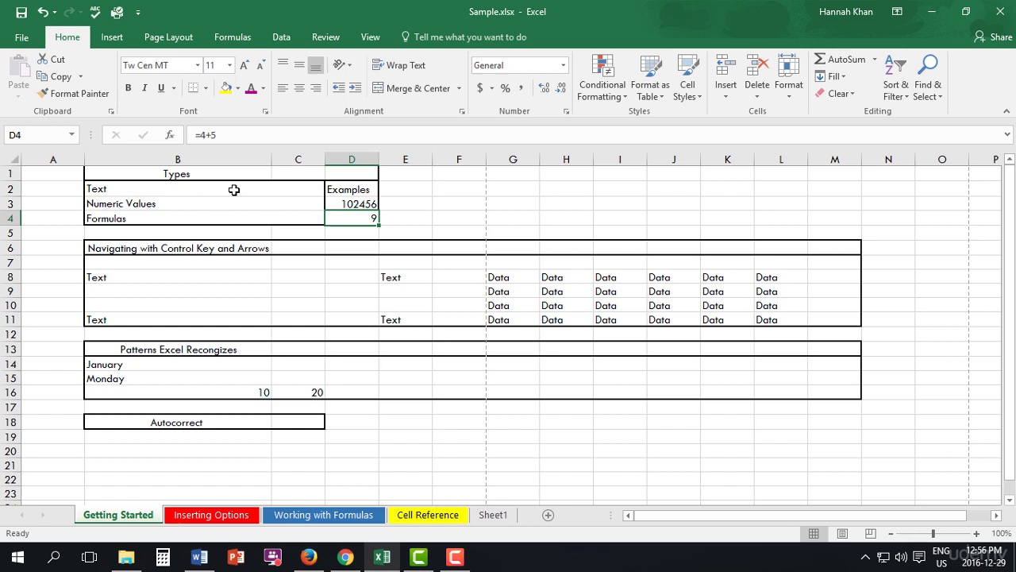
mouse_move(206, 173)
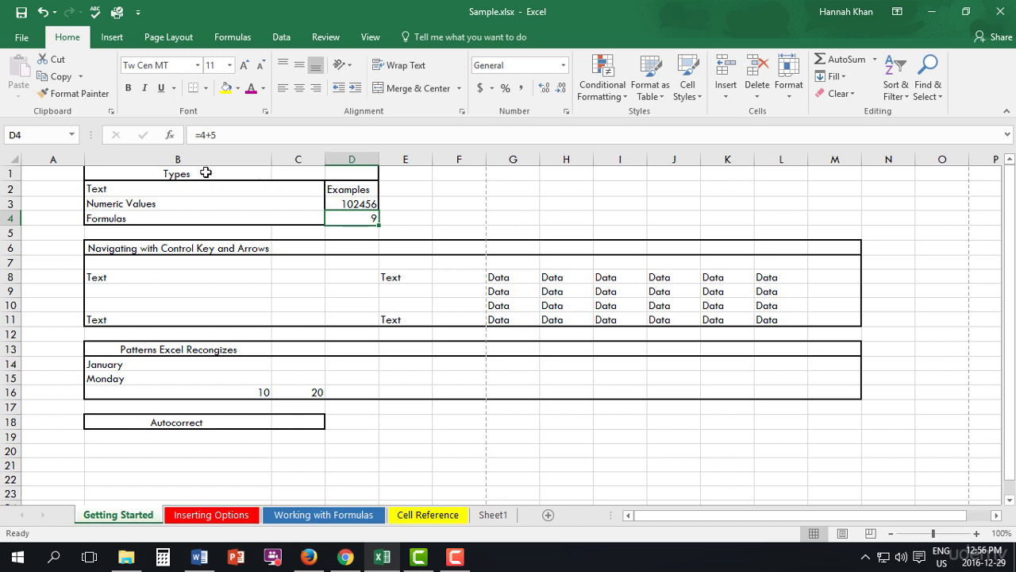
Step: Change the B1 'Types' heading font from Tw Cen MT to Constantia
left_click(177, 173)
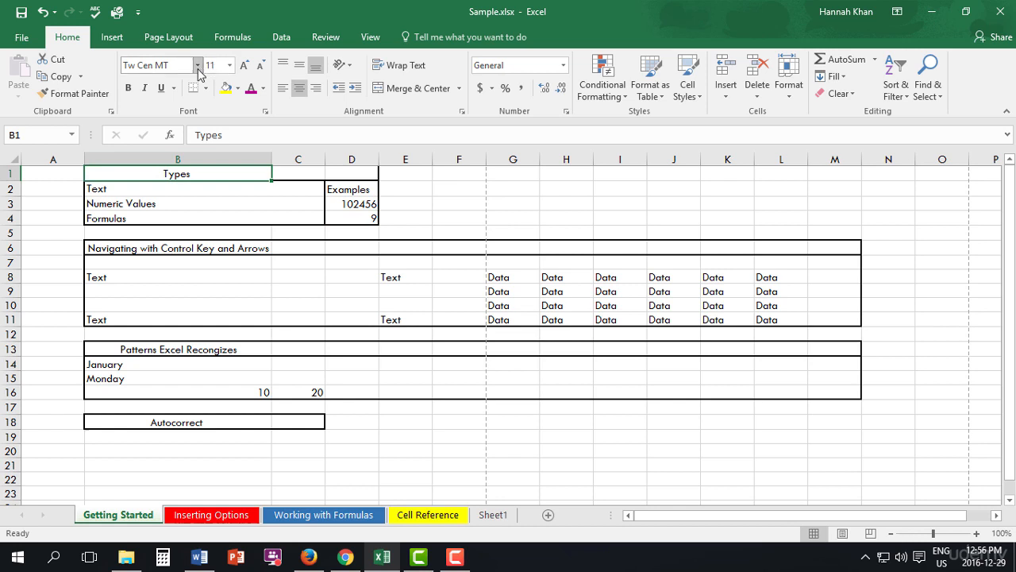
mouse_move(238, 24)
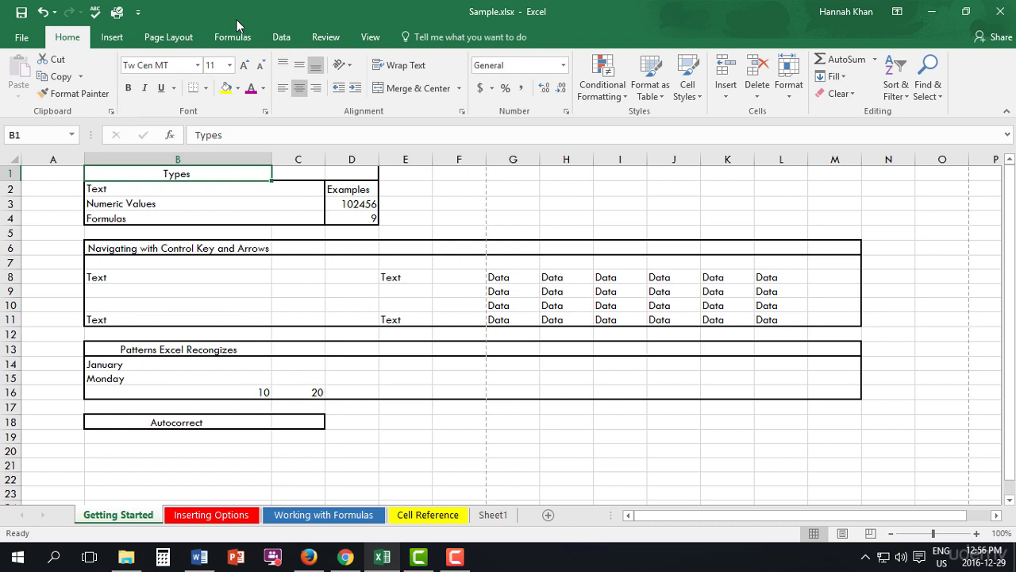
mouse_move(187, 178)
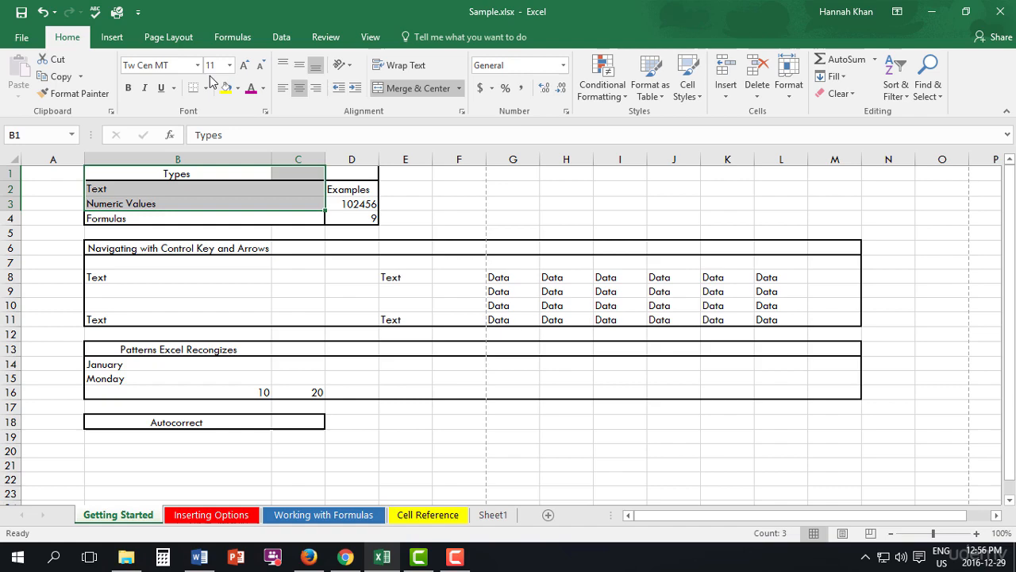
left_click(197, 65)
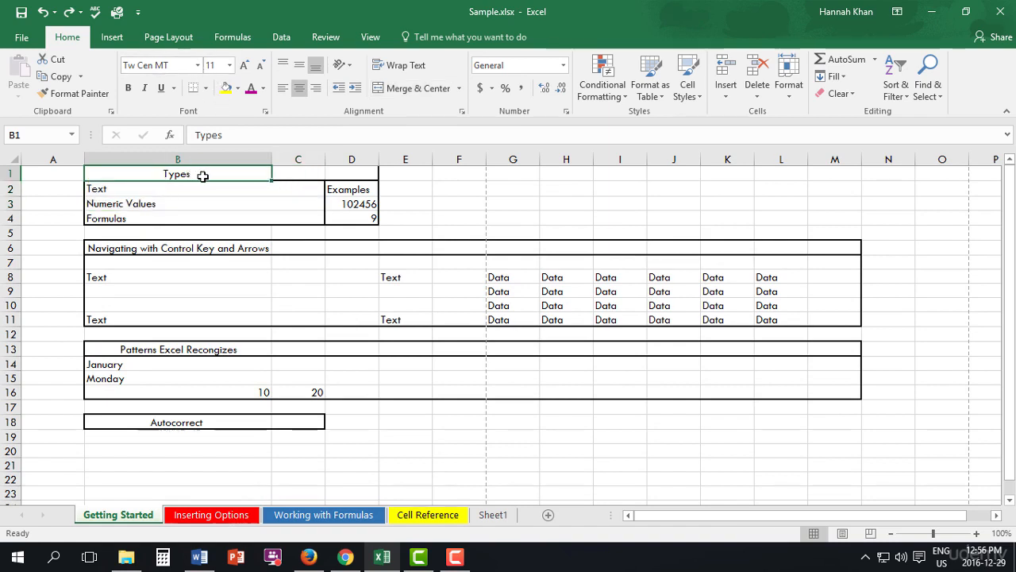
mouse_move(256, 178)
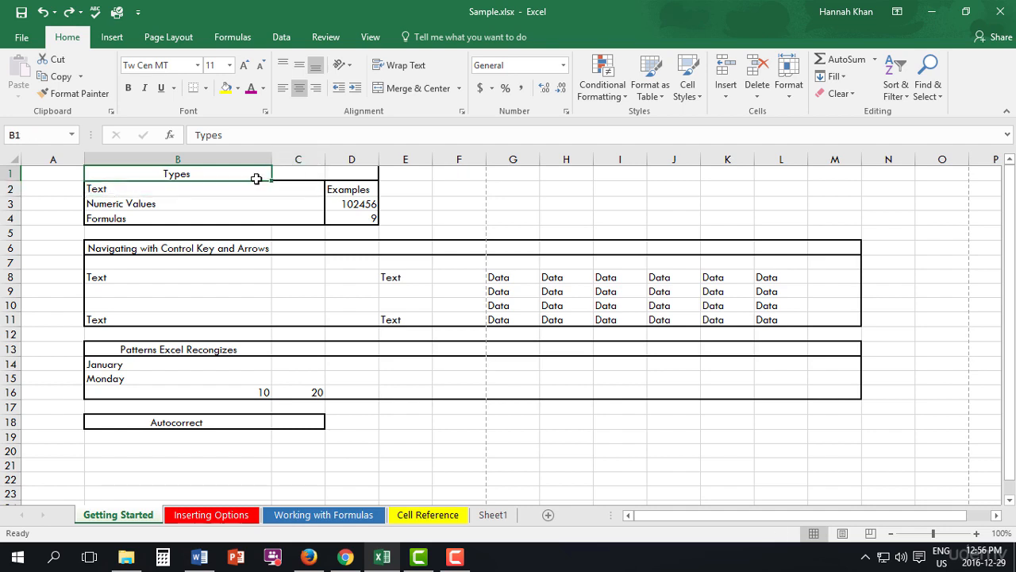
left_click(198, 65)
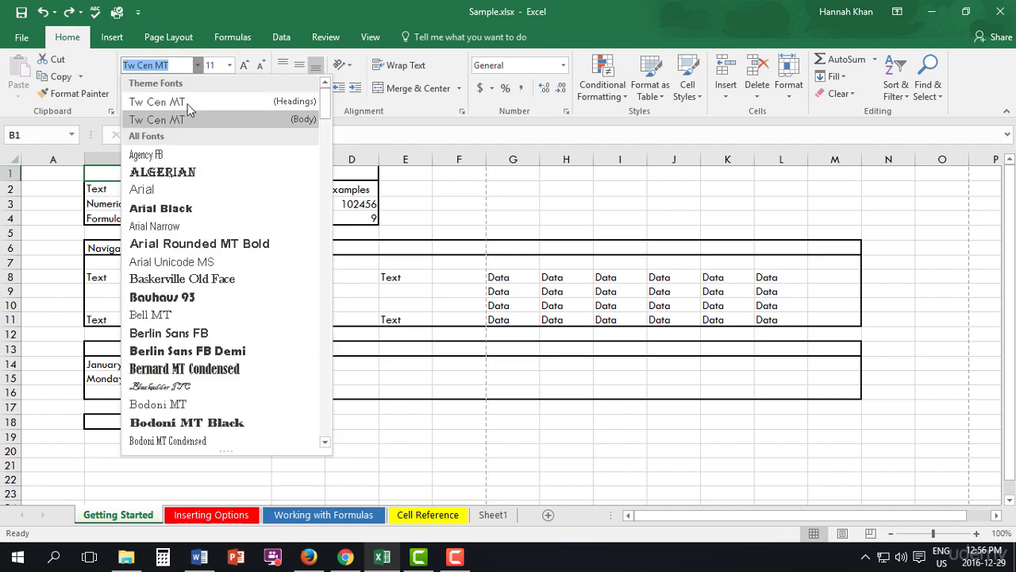
mouse_move(181, 141)
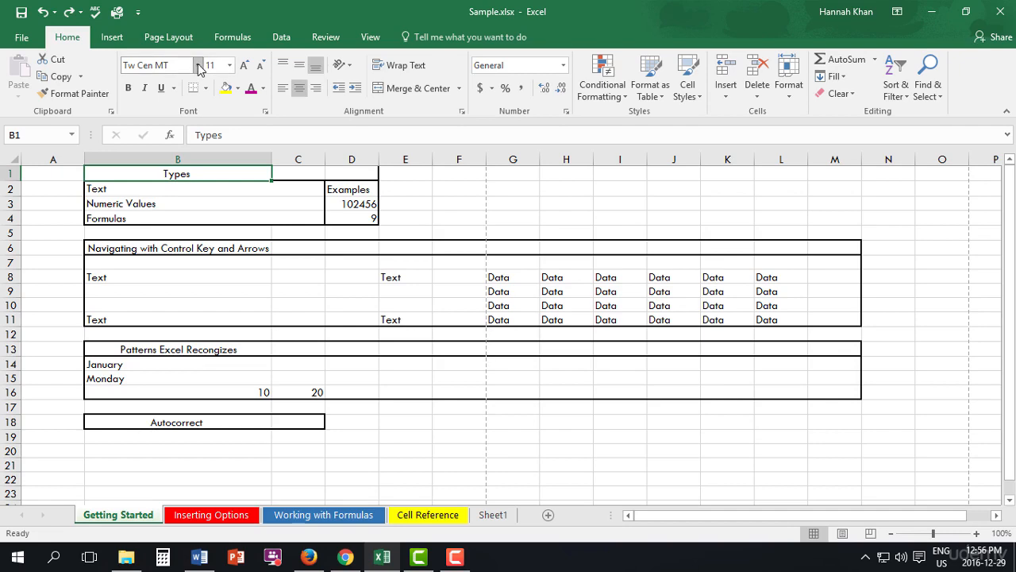
left_click(229, 65)
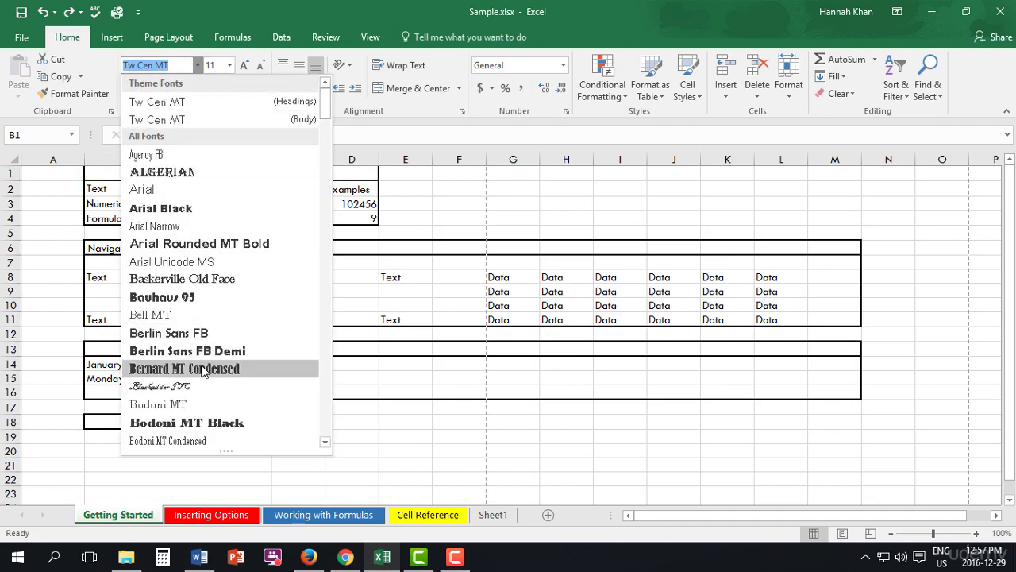
scroll("down", 3)
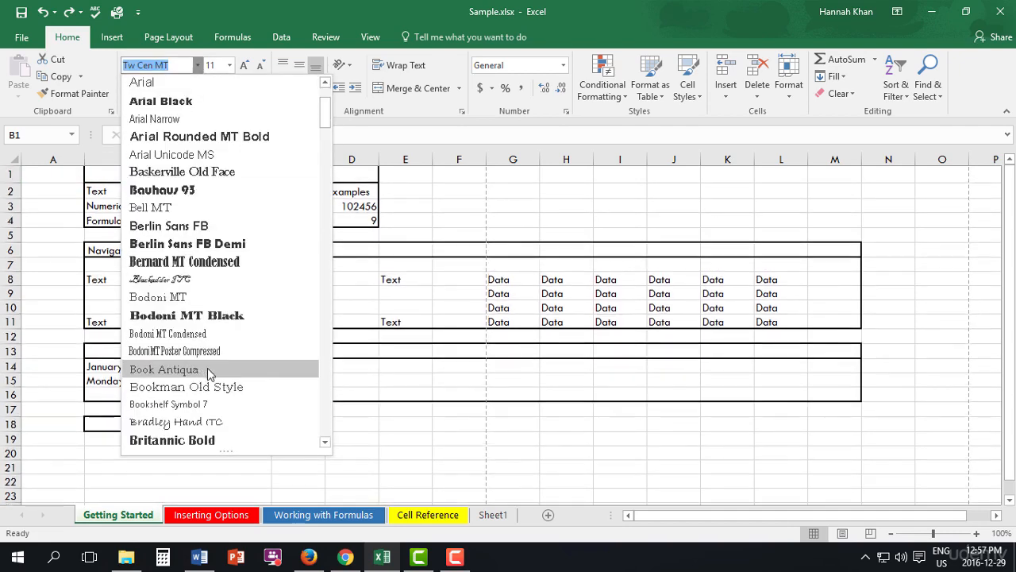
scroll("down", 3)
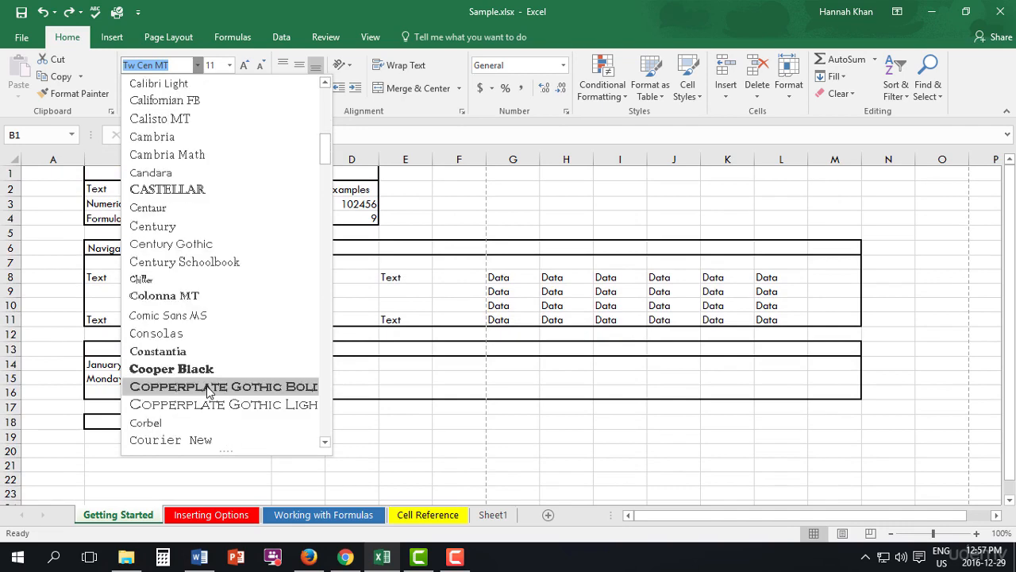
mouse_move(186, 351)
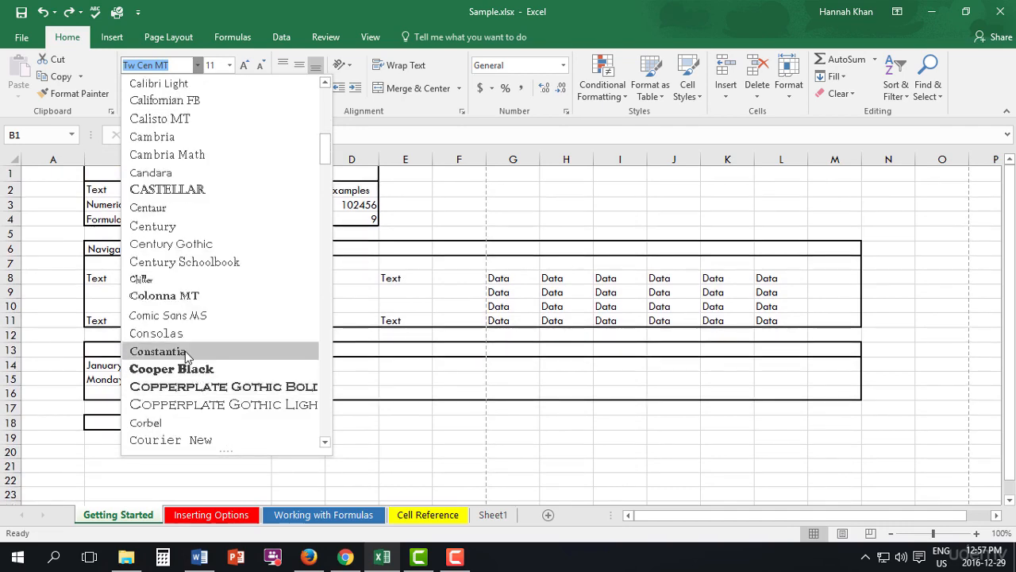
left_click(157, 351)
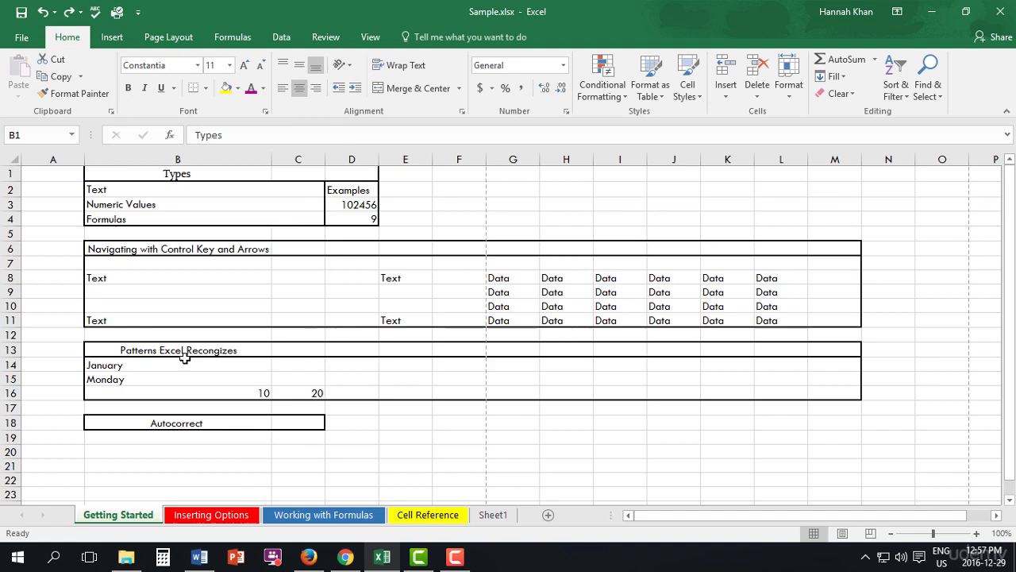
Step: Resize the Types heading in B1 to 16 points
left_click(177, 173)
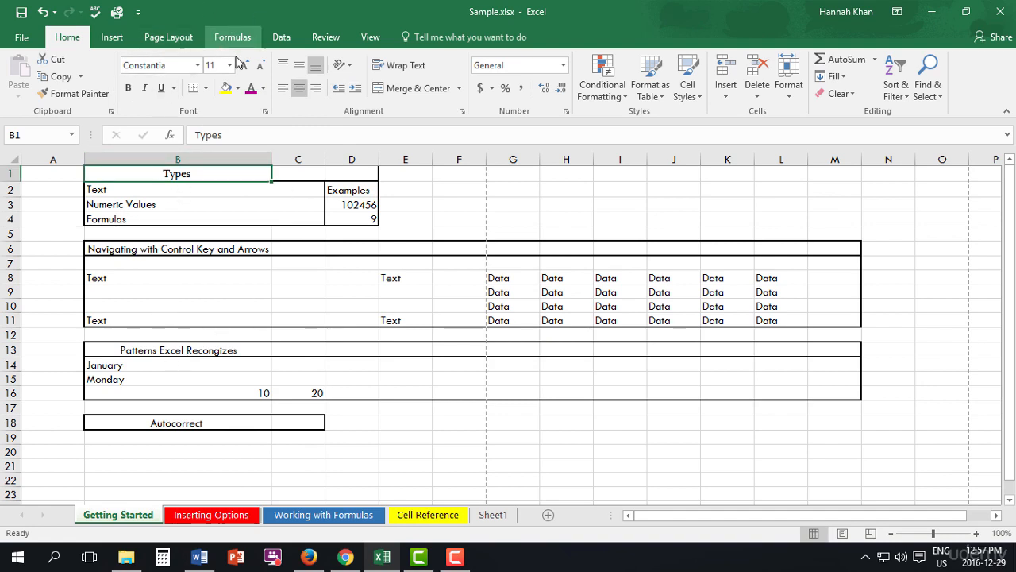
left_click(243, 65)
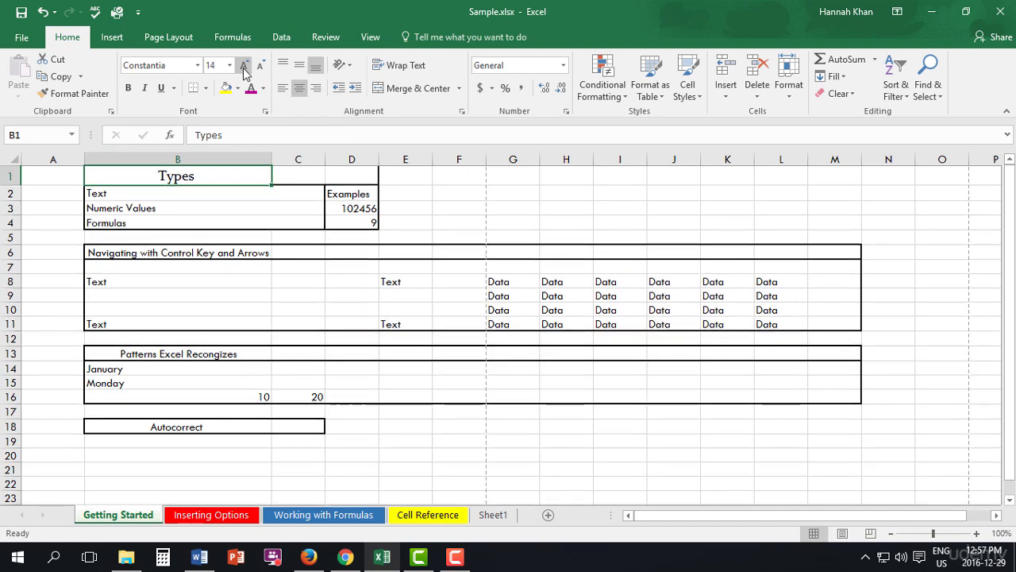
left_click(244, 65)
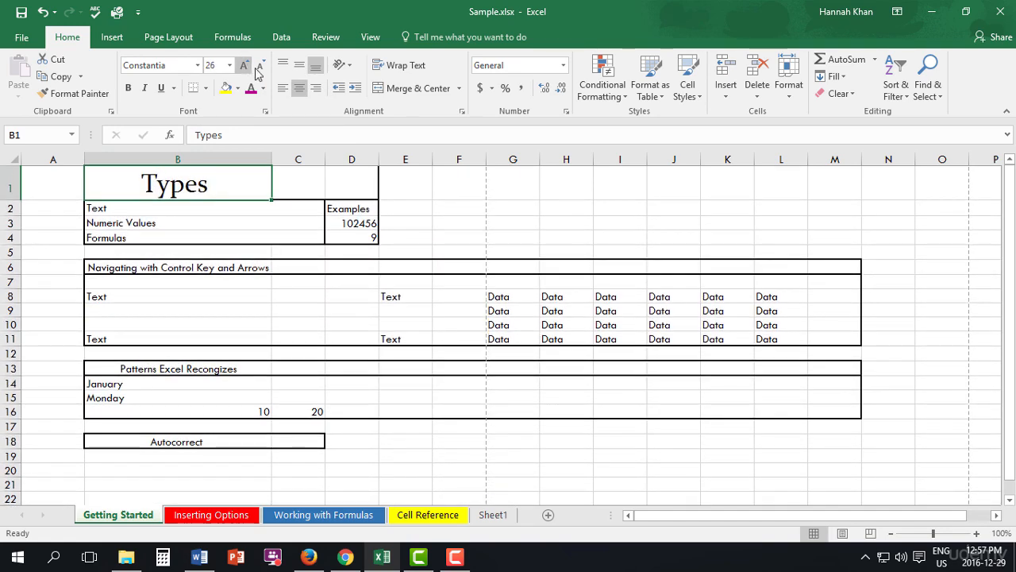
left_click(261, 64)
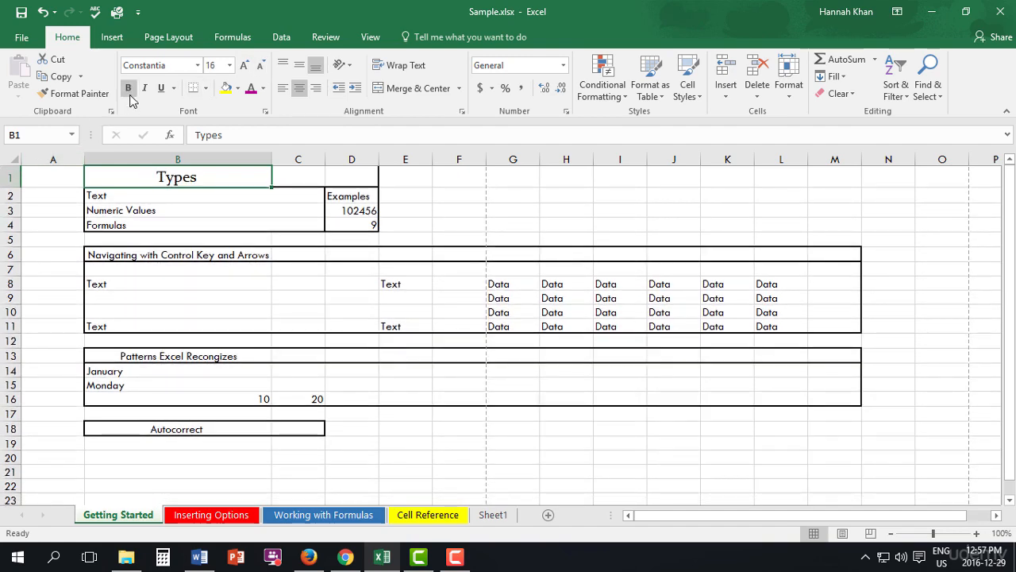
Step: Try bold, remove it again, and give B1 a light orange fill
left_click(145, 87)
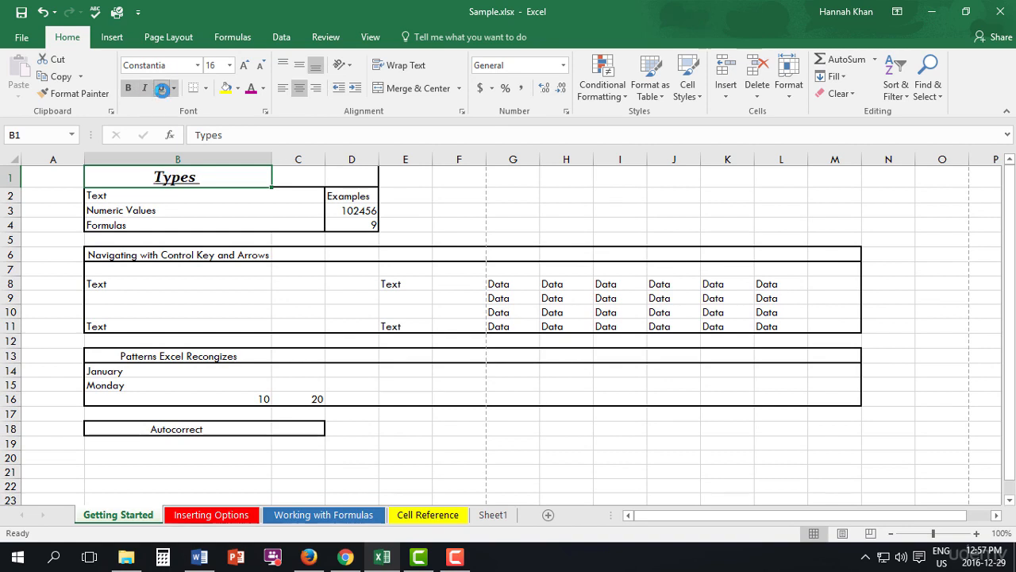
left_click(161, 87)
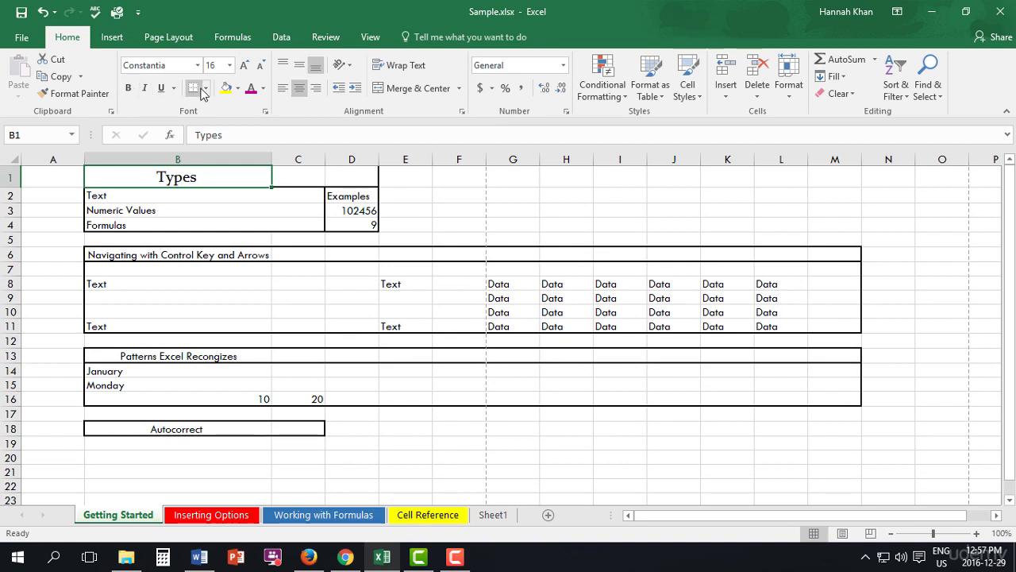
left_click(205, 88)
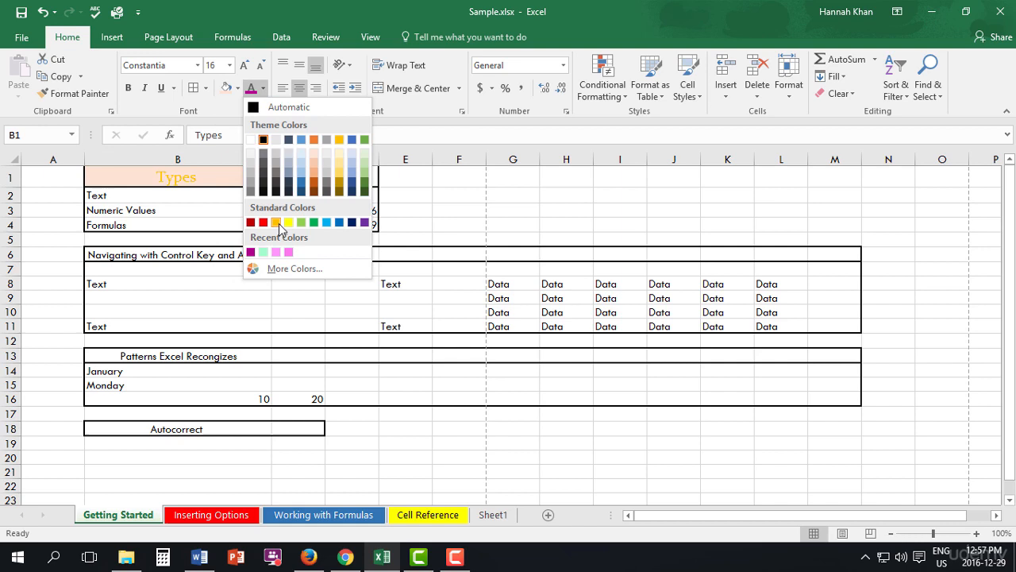
Step: Colour the Types heading text dark magenta
left_click(276, 222)
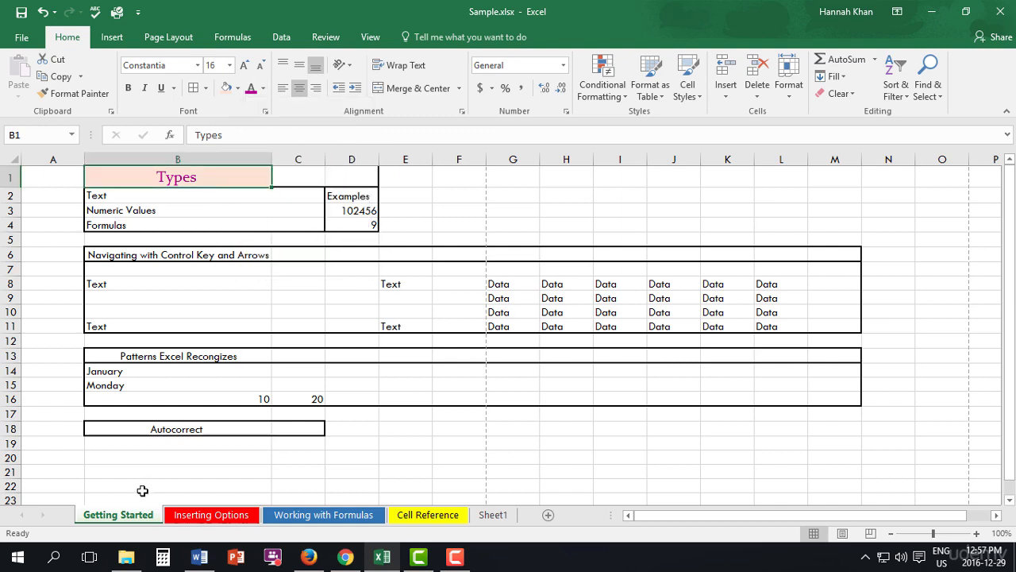
mouse_move(456, 409)
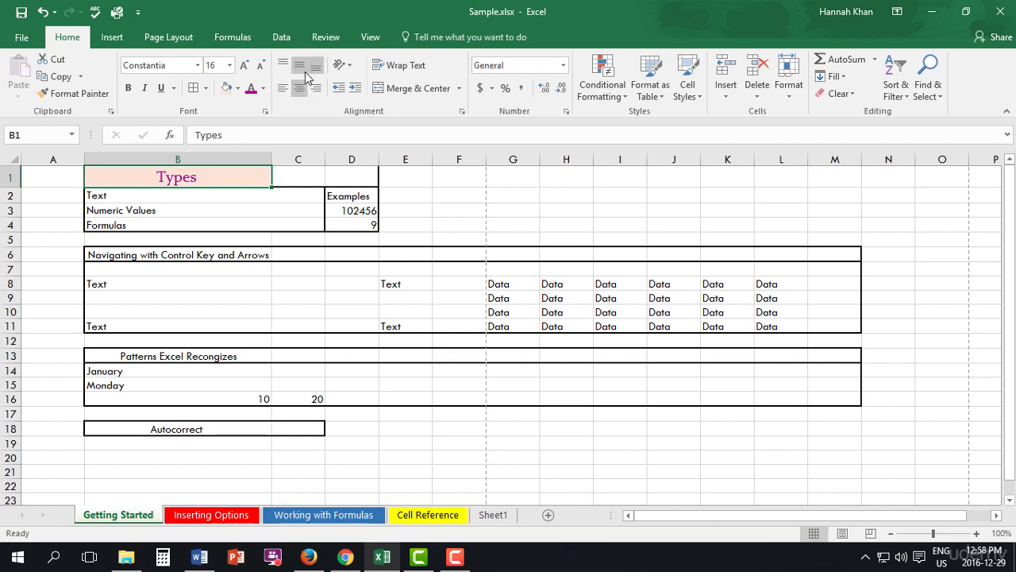
mouse_move(300, 87)
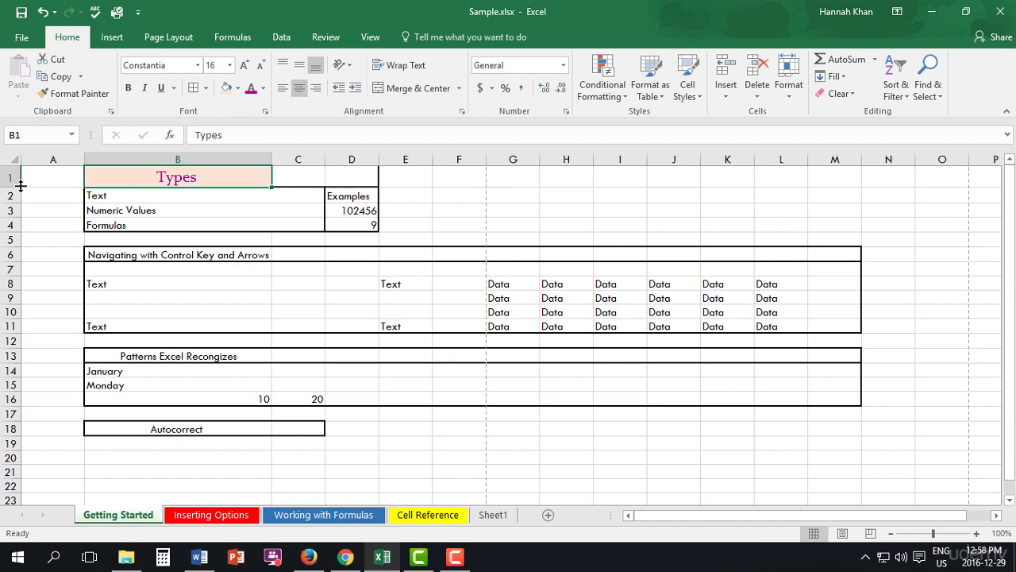
Step: Make row 1 taller and align Types to the top of B1
left_click_drag(17, 178, 17, 187)
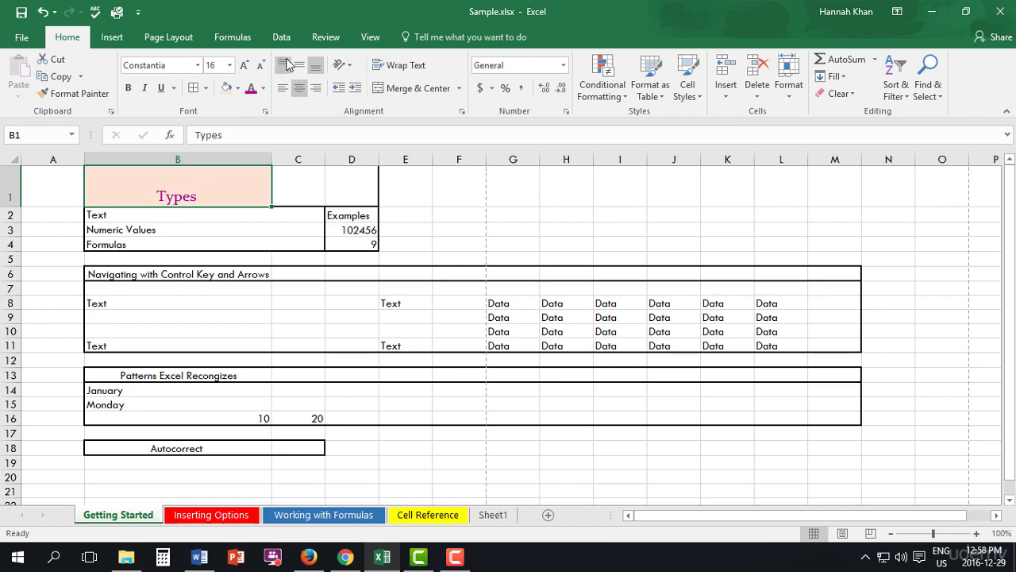
mouse_move(283, 64)
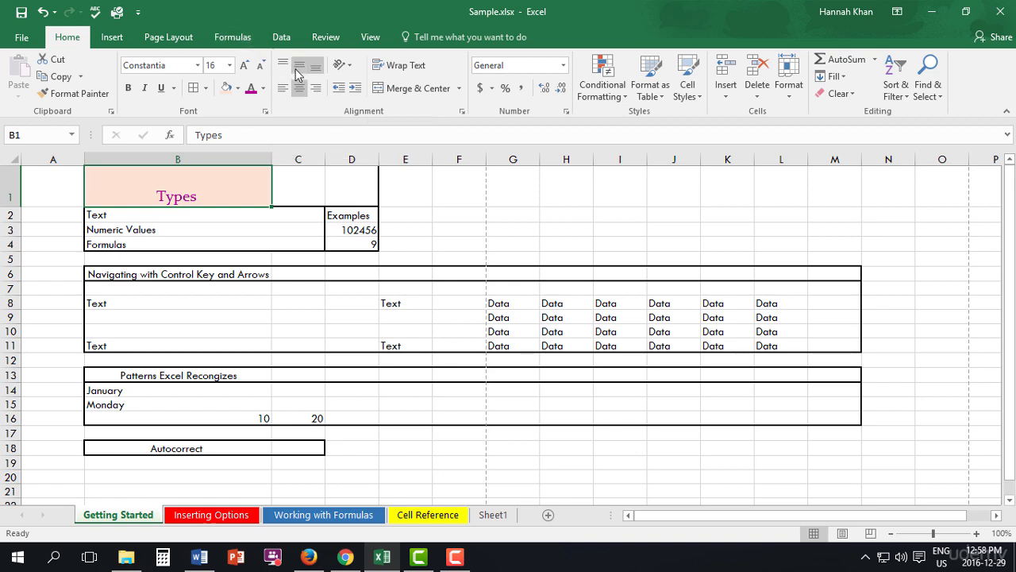
mouse_move(300, 74)
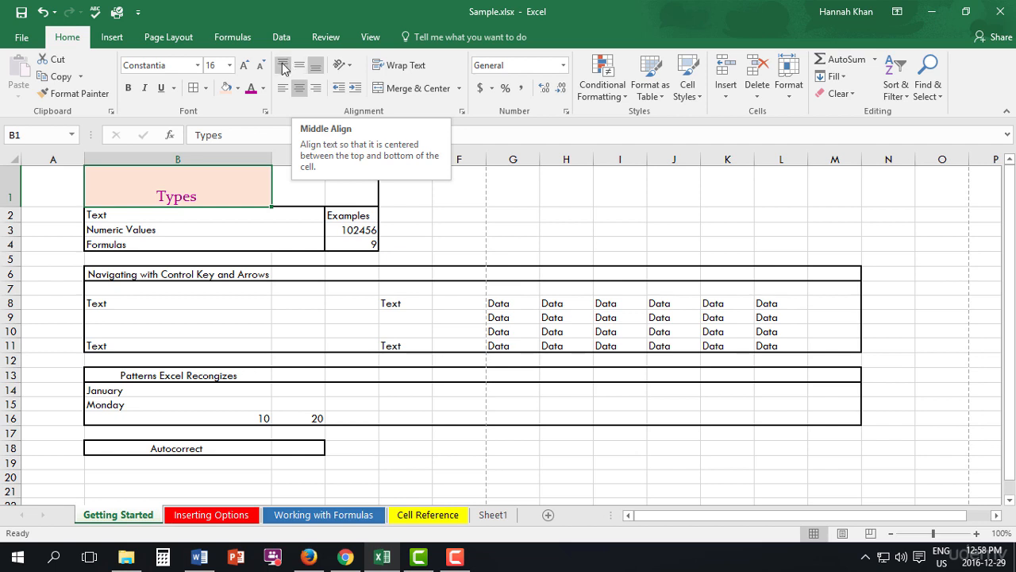
mouse_move(283, 65)
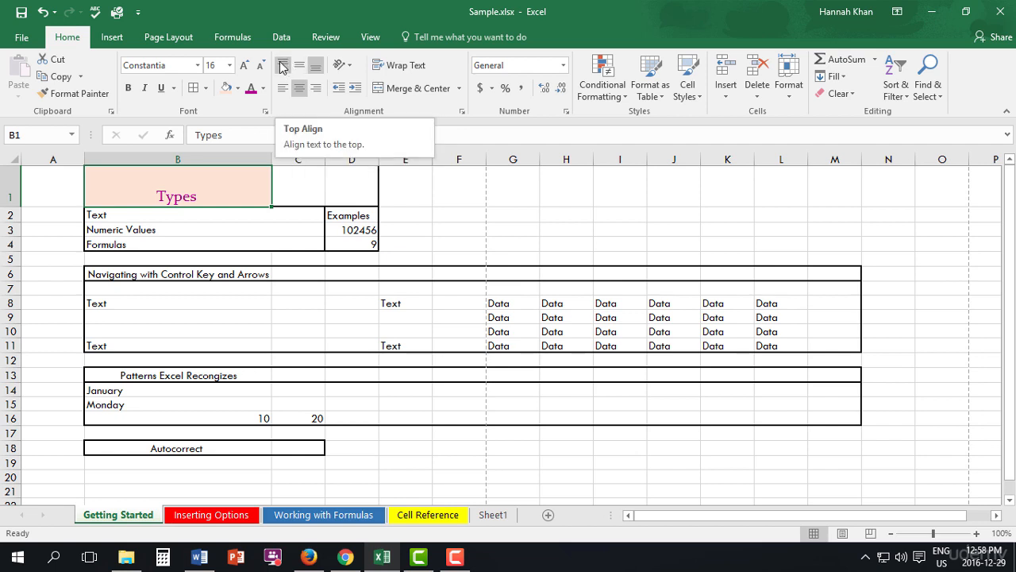
left_click(282, 65)
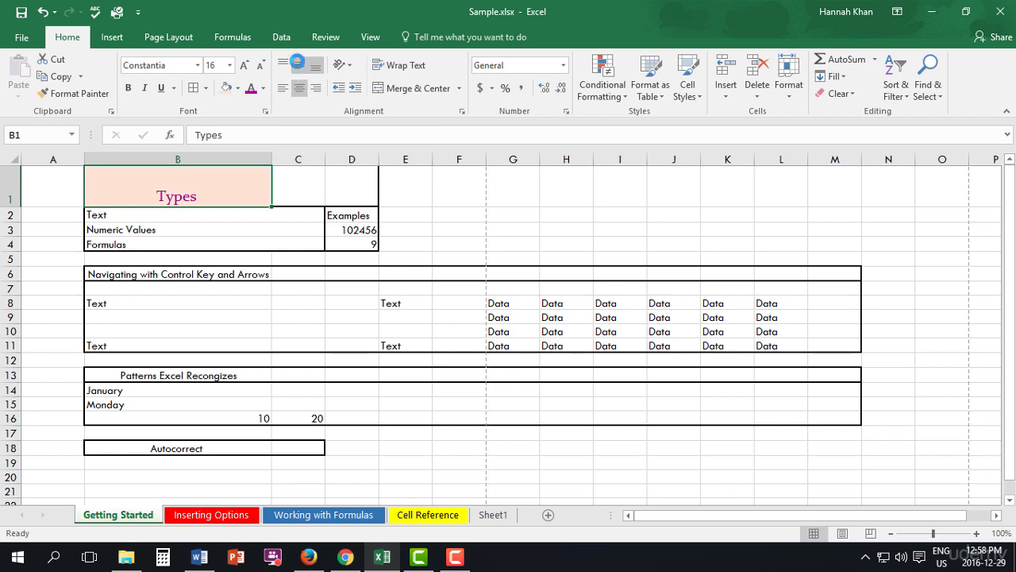
left_click(283, 64)
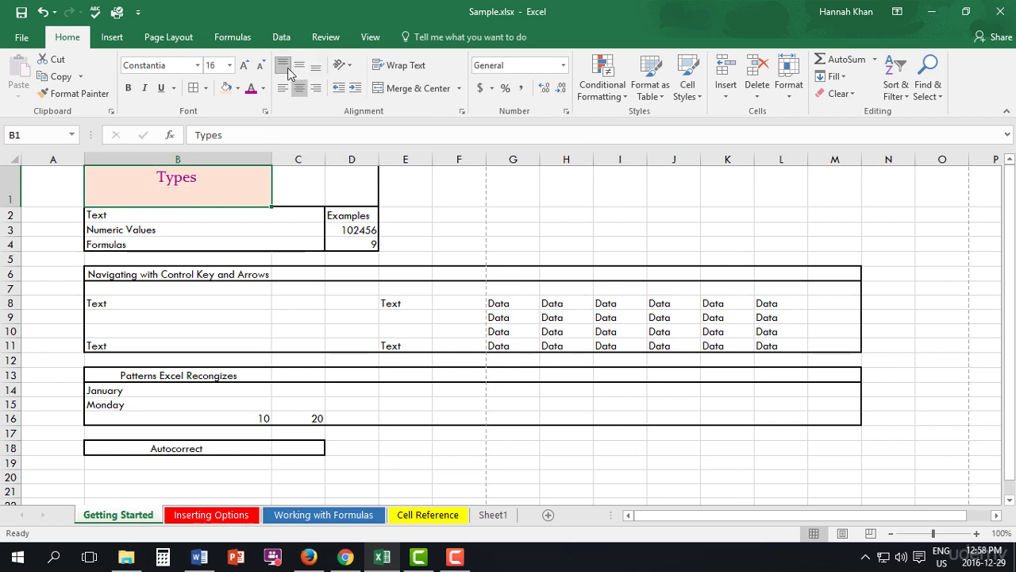
mouse_move(299, 65)
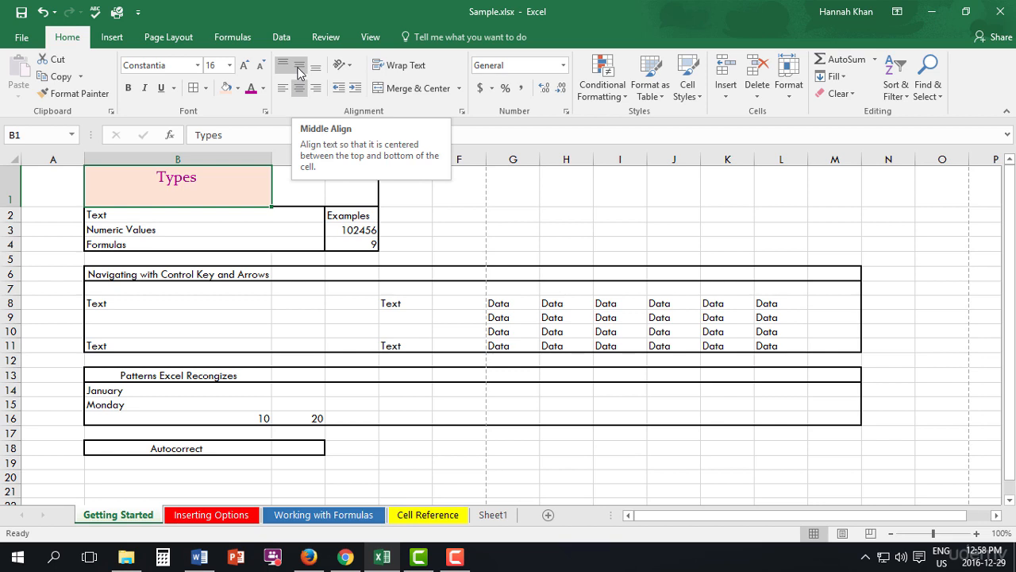
Step: Center Types vertically and right-align it within B1
left_click(299, 65)
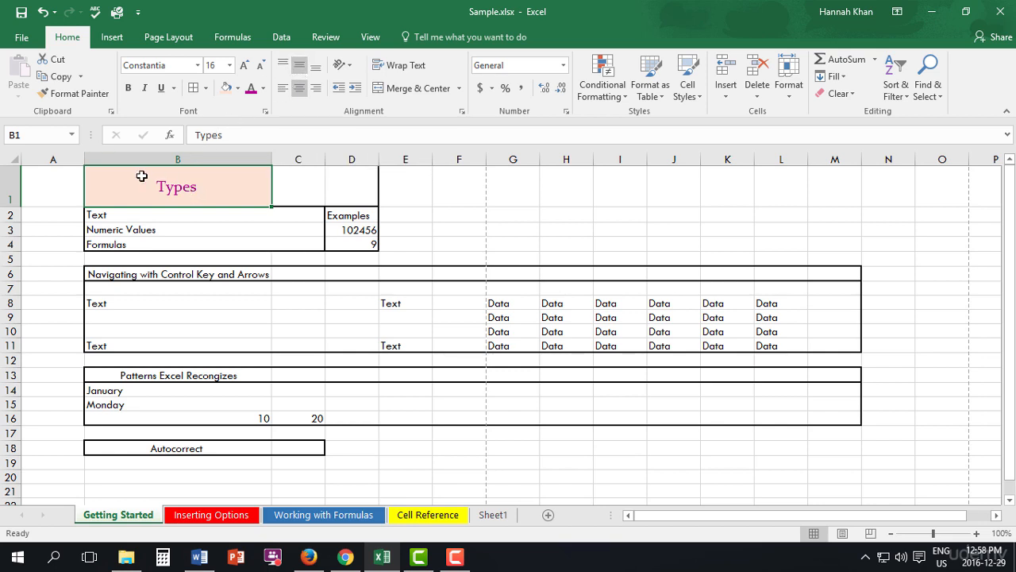
mouse_move(188, 196)
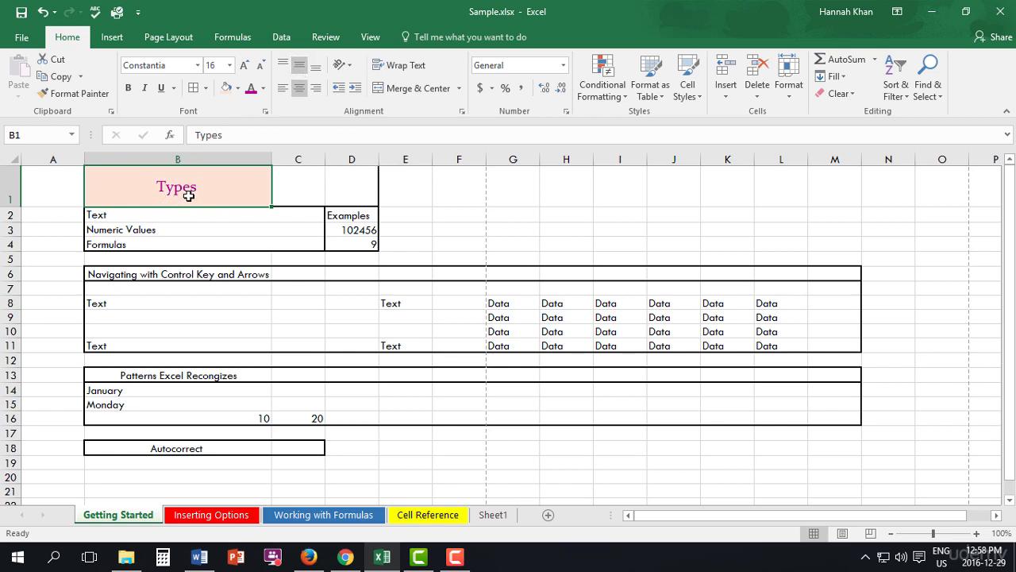
left_click(300, 87)
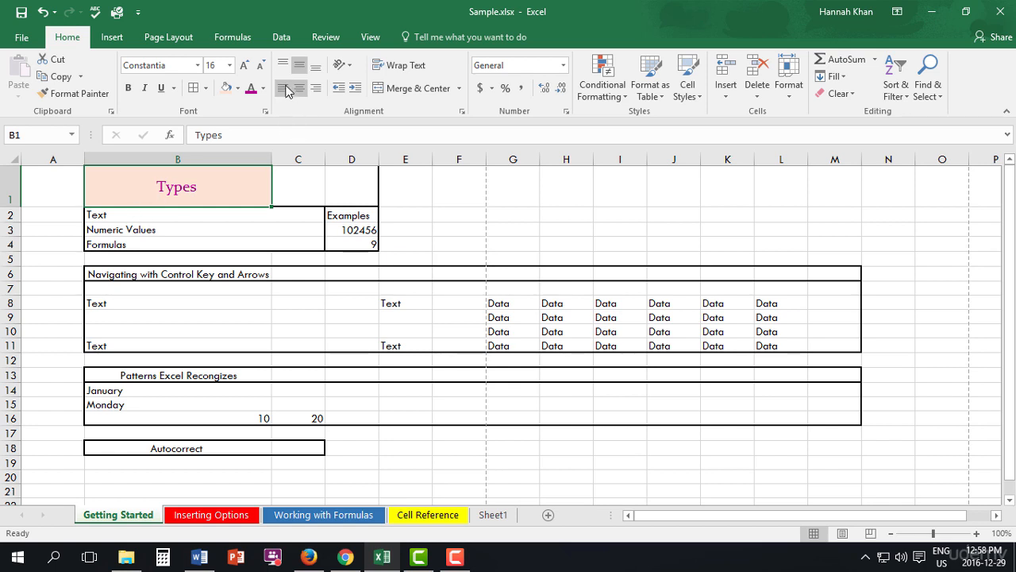
left_click(283, 87)
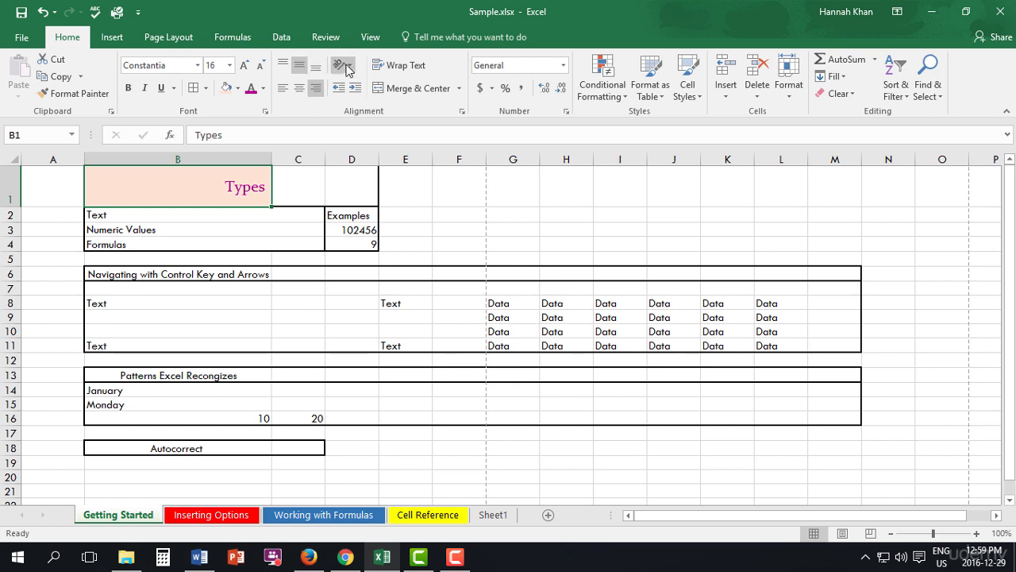
left_click(341, 65)
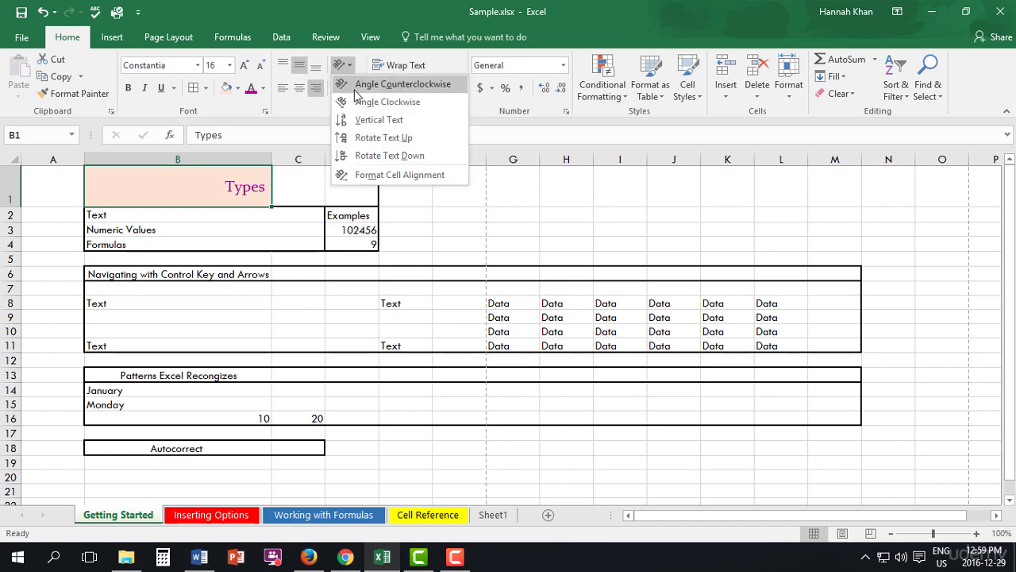
mouse_move(364, 96)
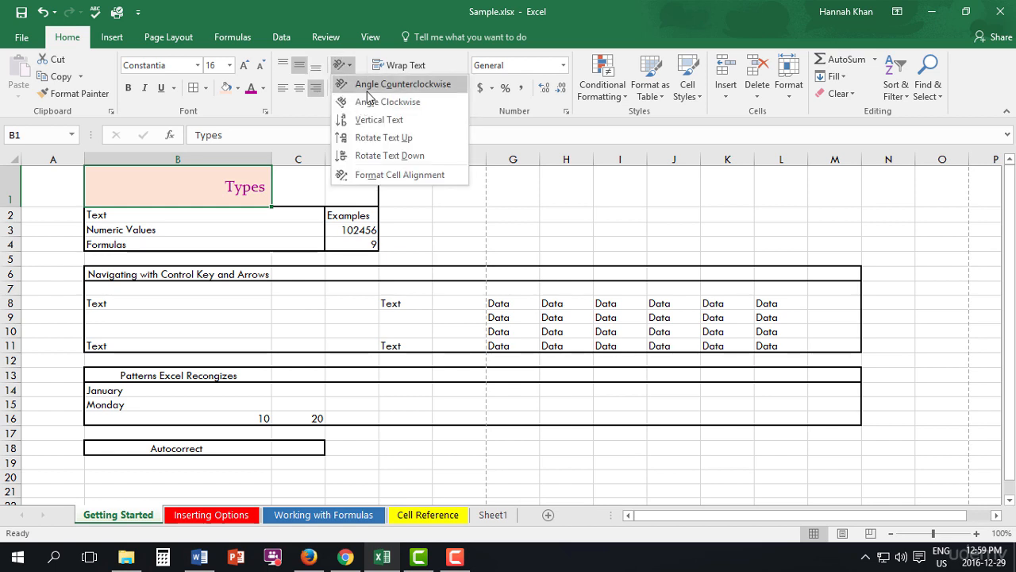
Step: Rotate the Types text to read downward, after trying angled and vertical text
left_click(402, 83)
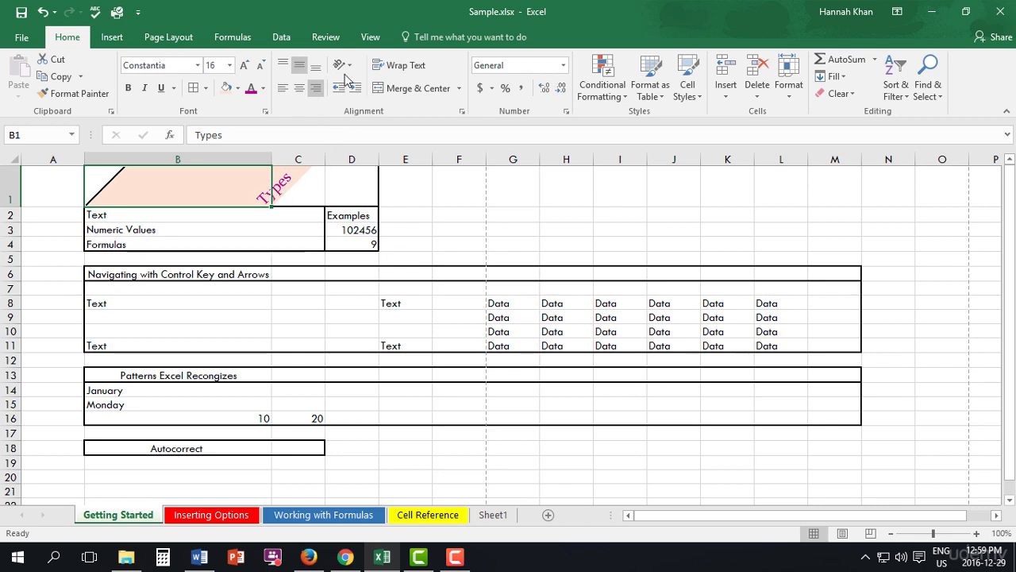
left_click(340, 65)
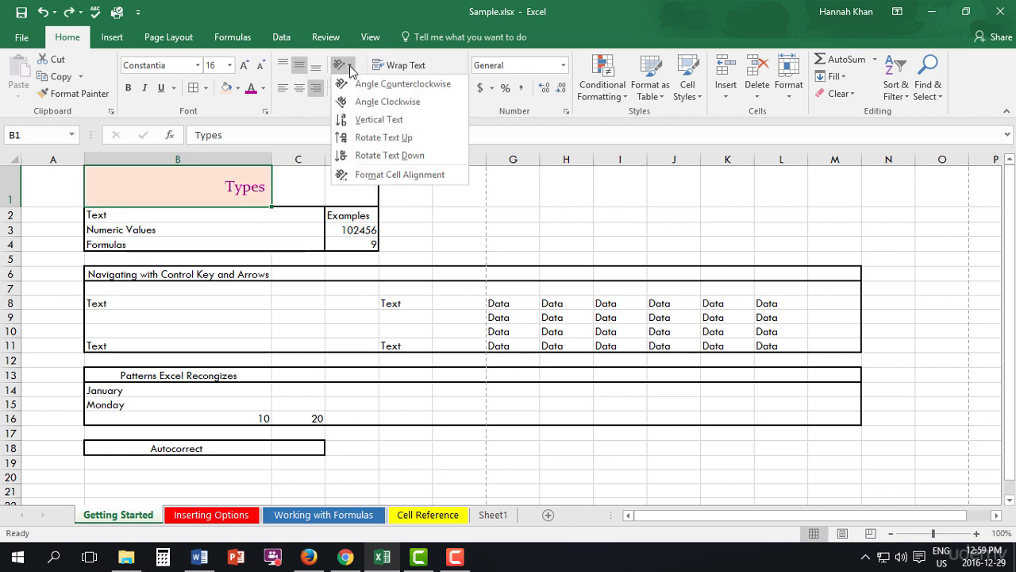
mouse_move(379, 119)
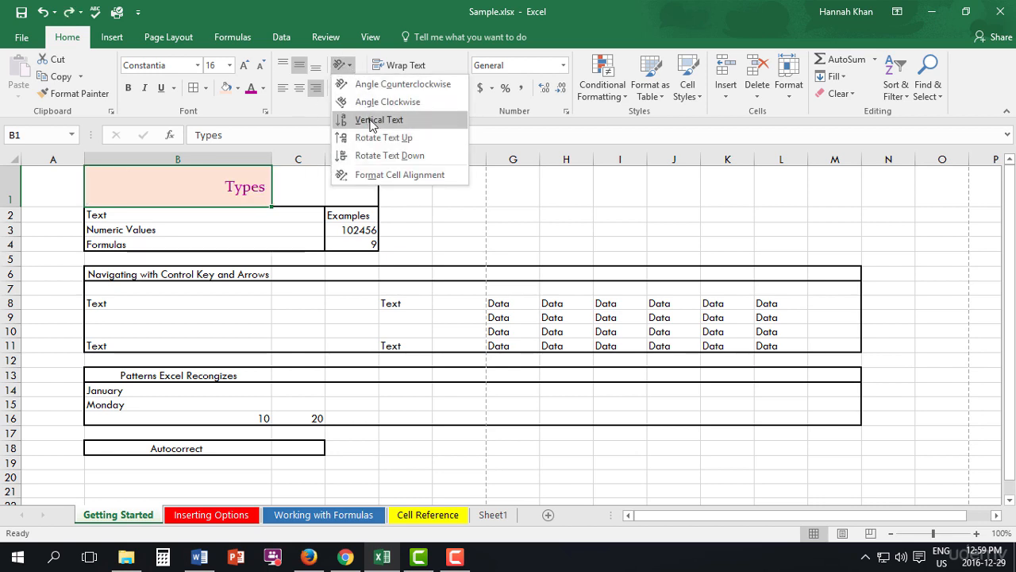
left_click(378, 119)
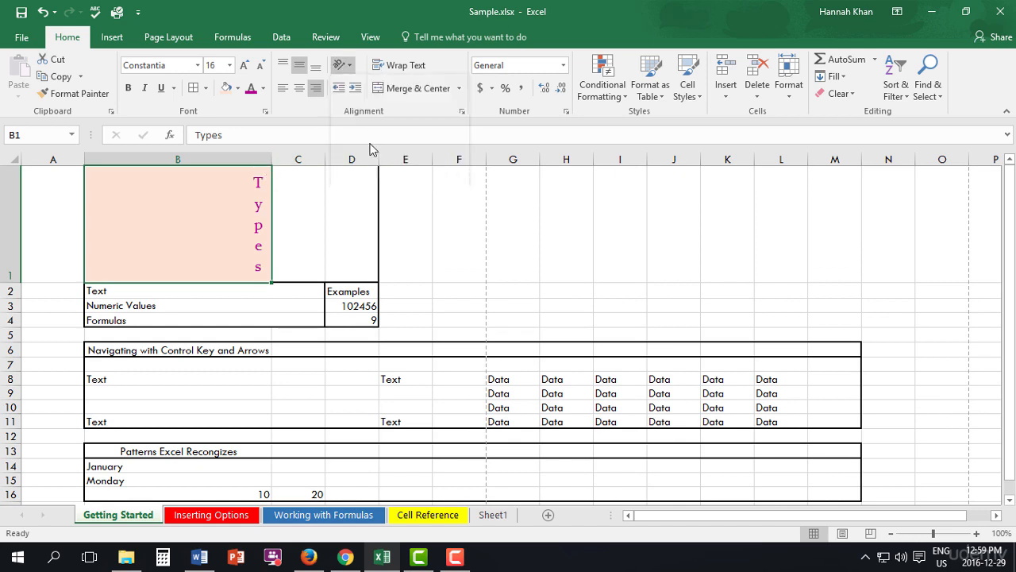
left_click(340, 64)
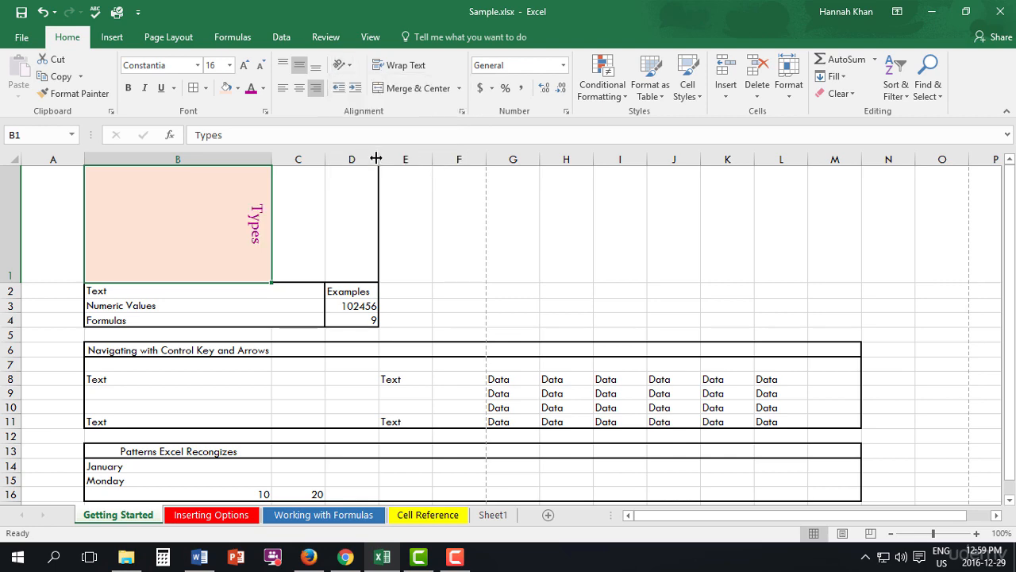
left_click(341, 65)
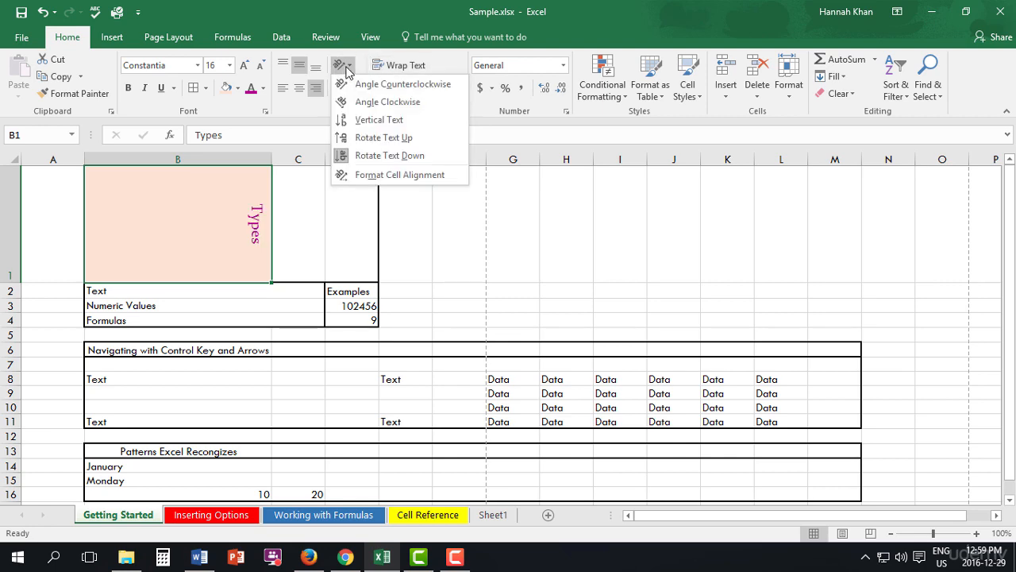